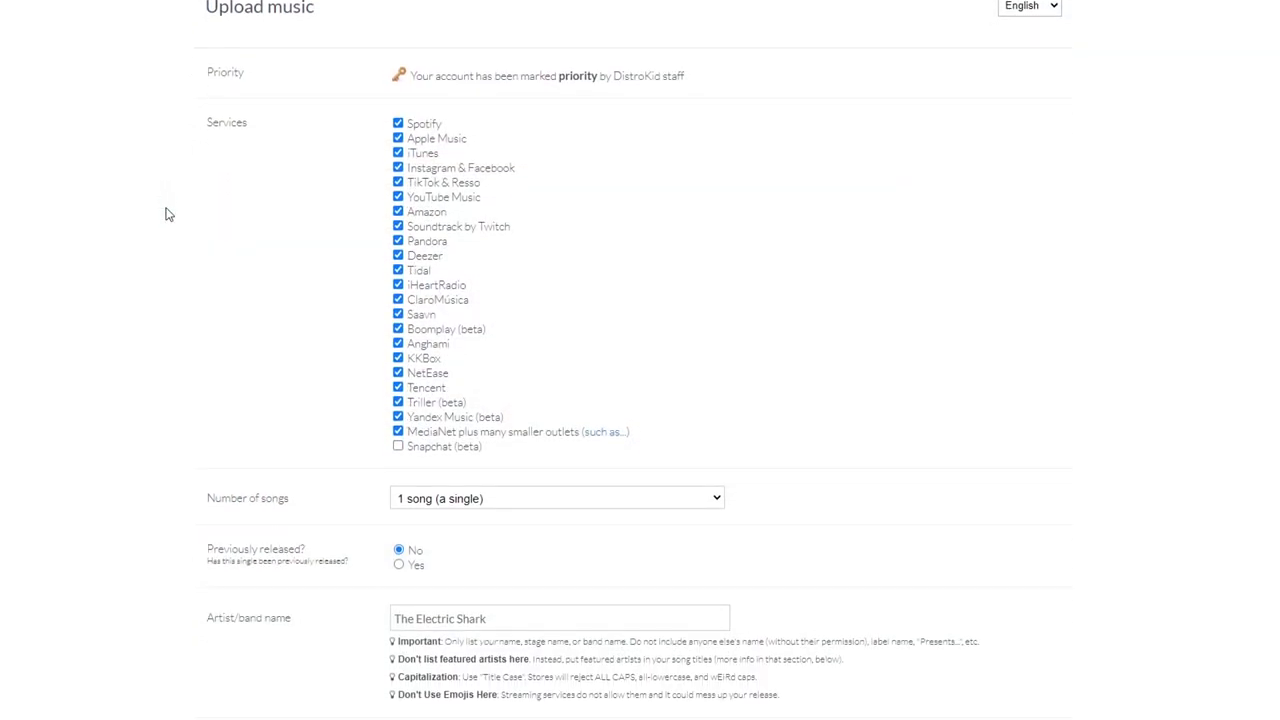
# Step: Scroll the DistroKid upload form, then view the My Music releases list
pyautogui.scroll(-3)
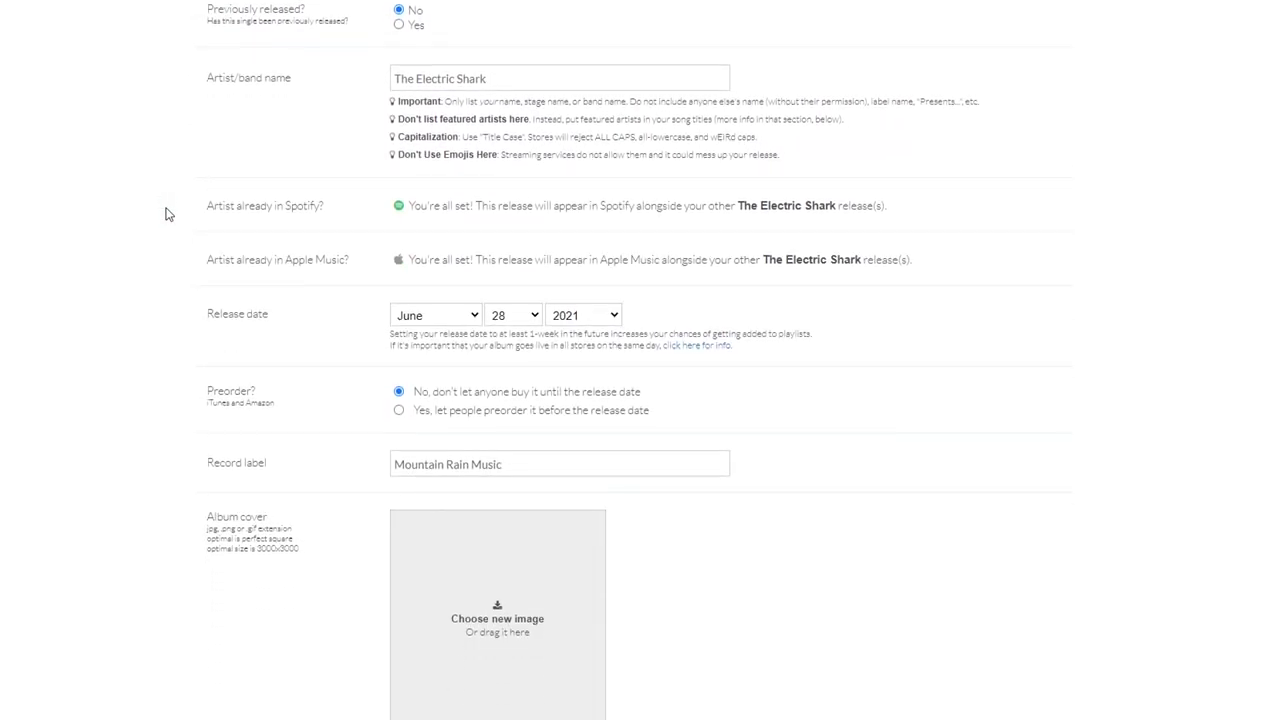
pyautogui.click(965, 19)
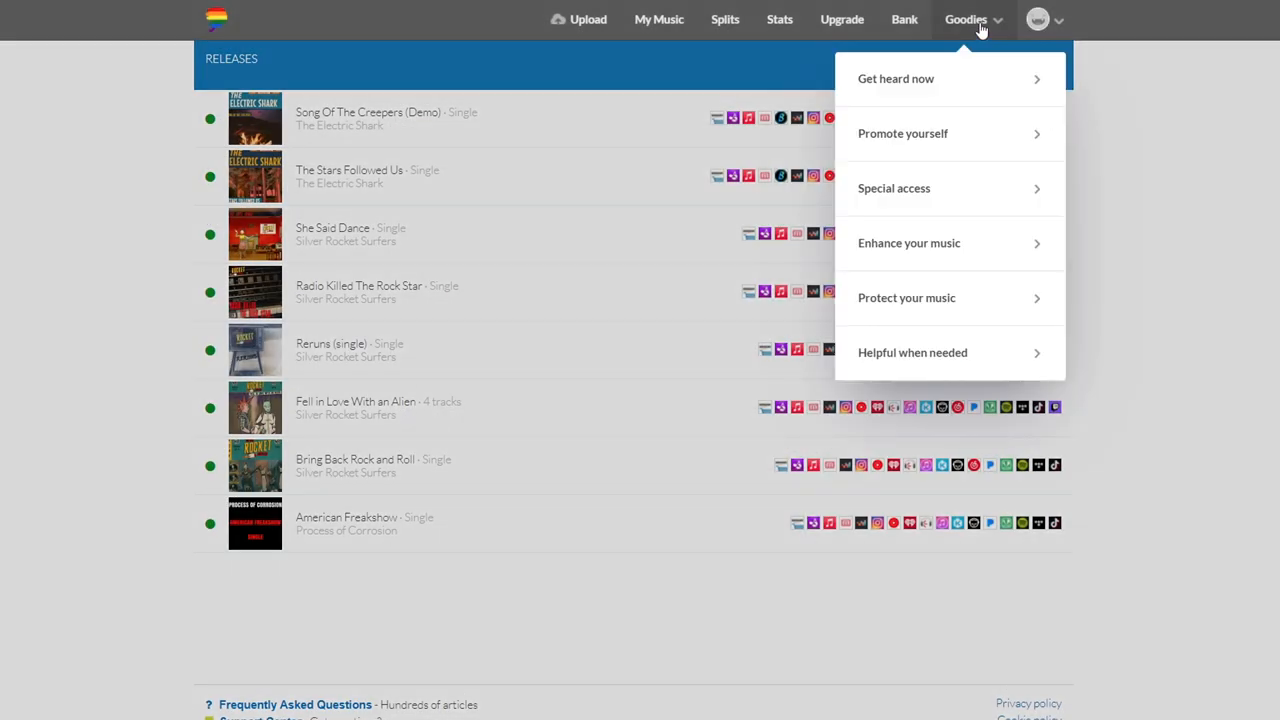
pyautogui.click(893, 188)
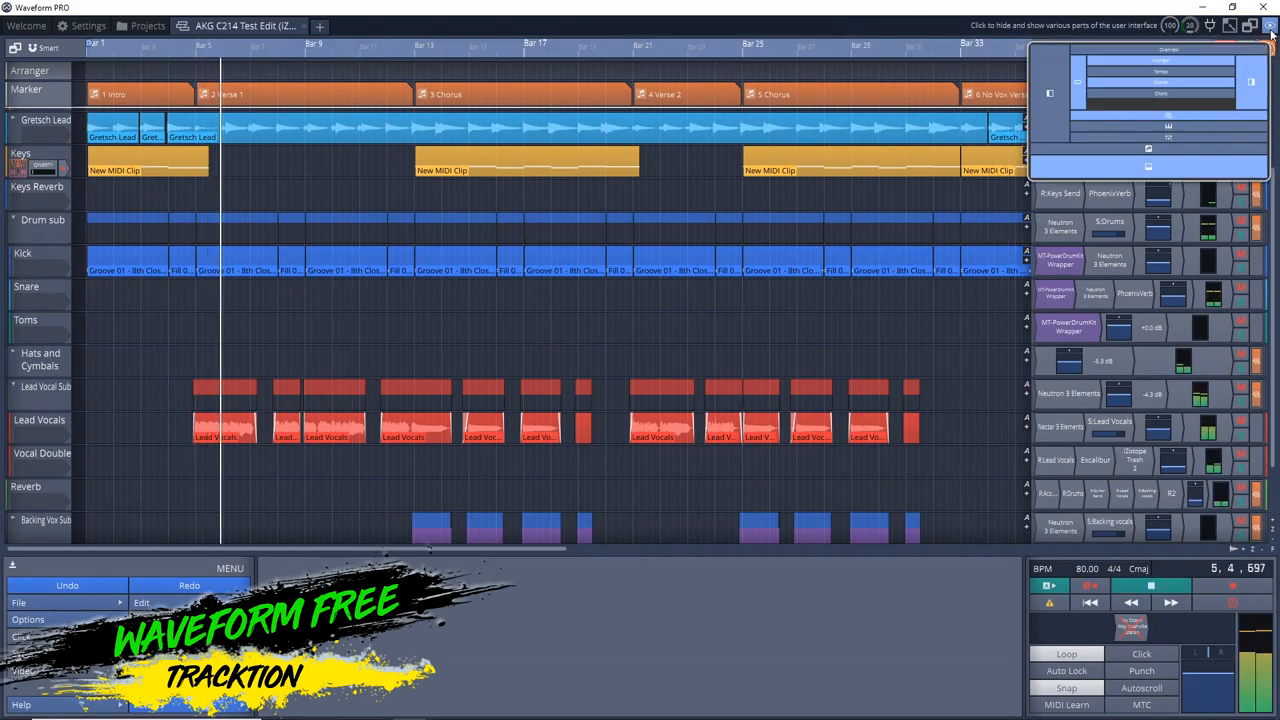
# Step: Hide Waveform's menu area to show the mixer, then hide the mixer to reveal more tracks
pyautogui.click(1270, 25)
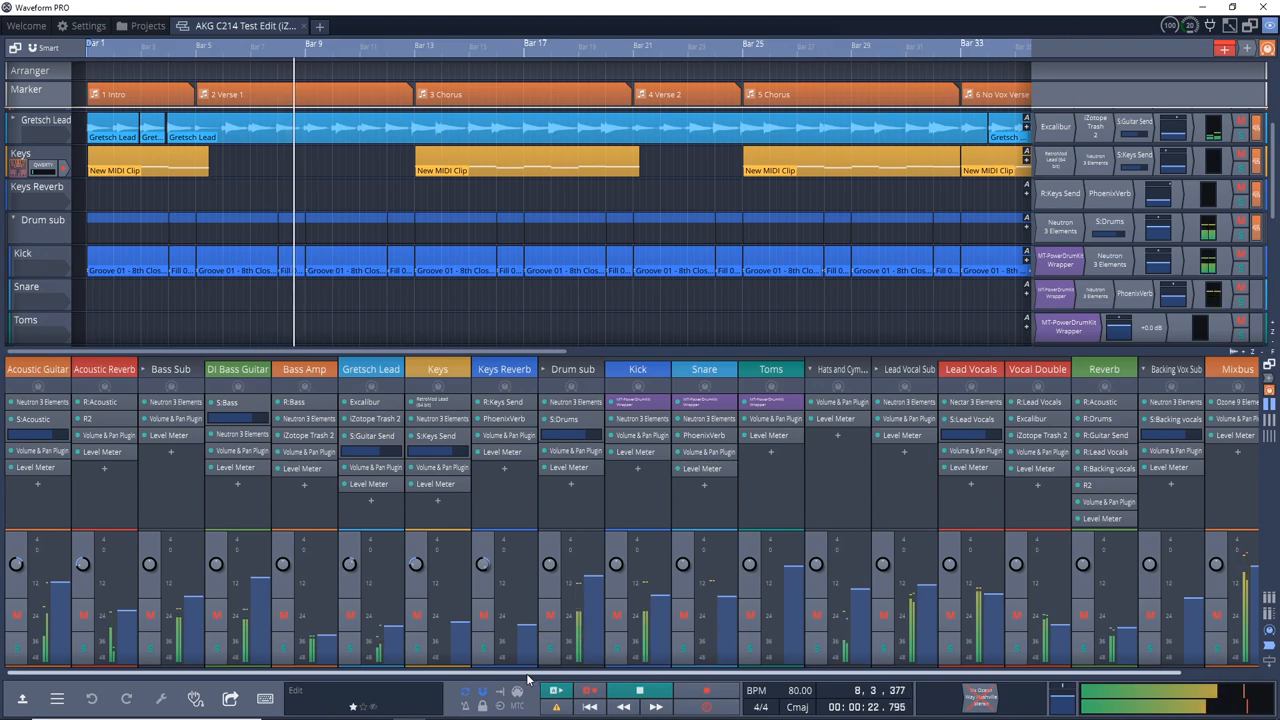
pyautogui.click(1270, 25)
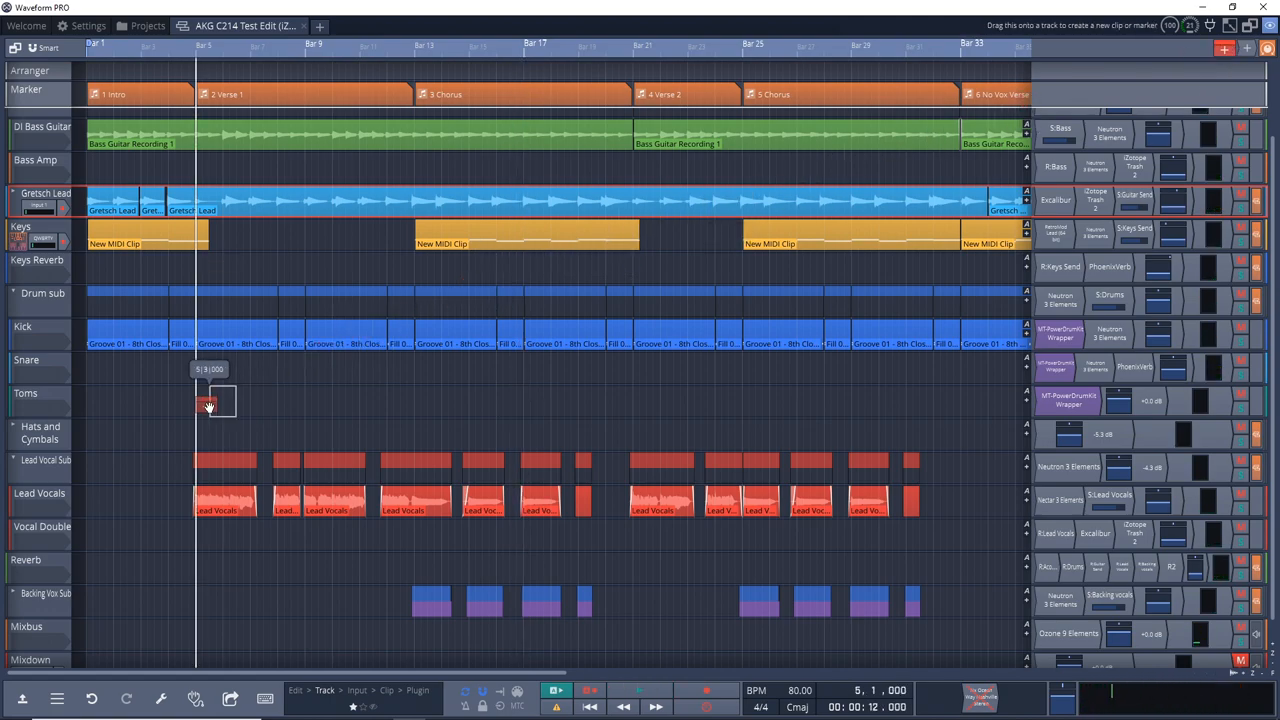
# Step: Insert a step clip on Toms and audition the tom, side stick, hi-hat, snare and kick pads
pyautogui.rightClick(210, 402)
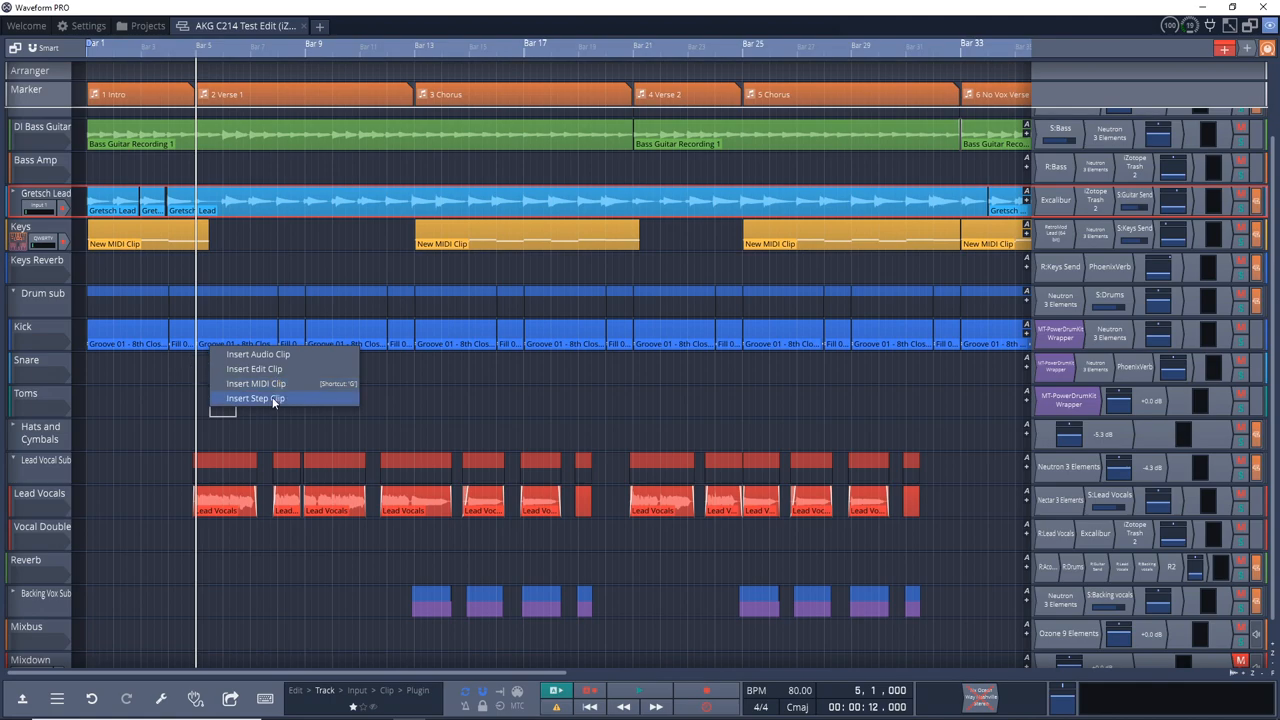
pyautogui.click(255, 398)
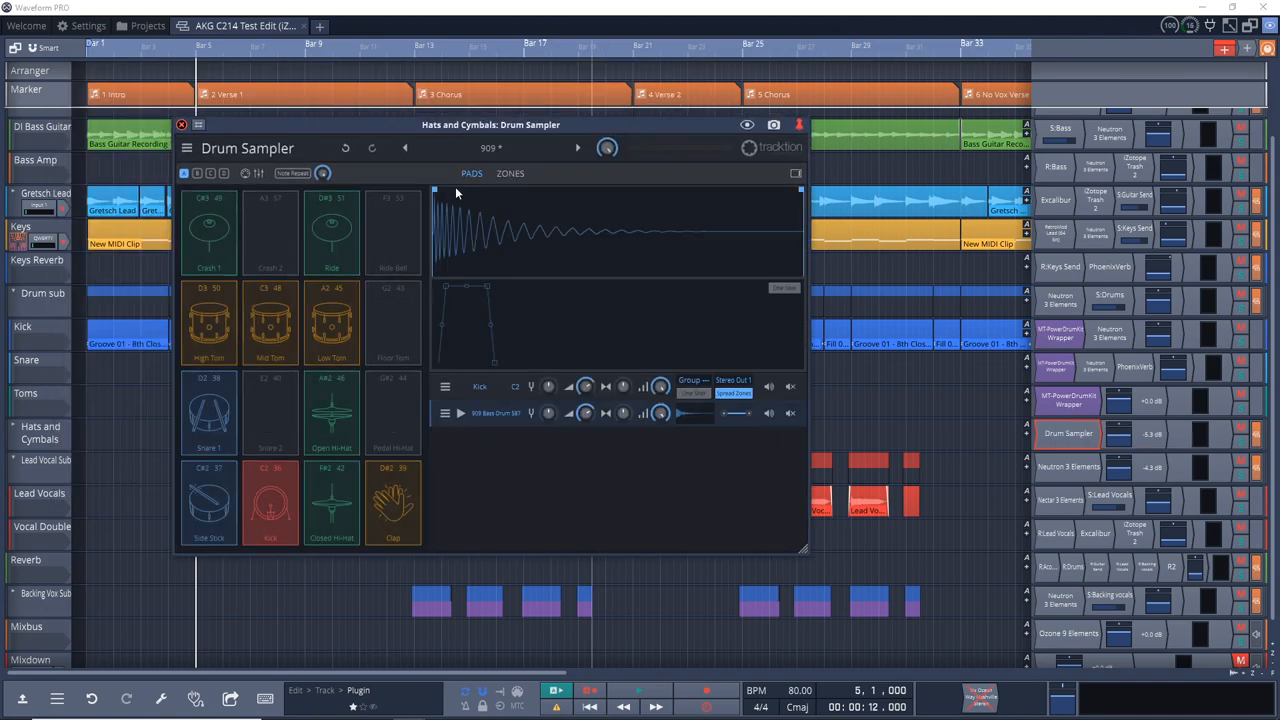
pyautogui.click(209, 320)
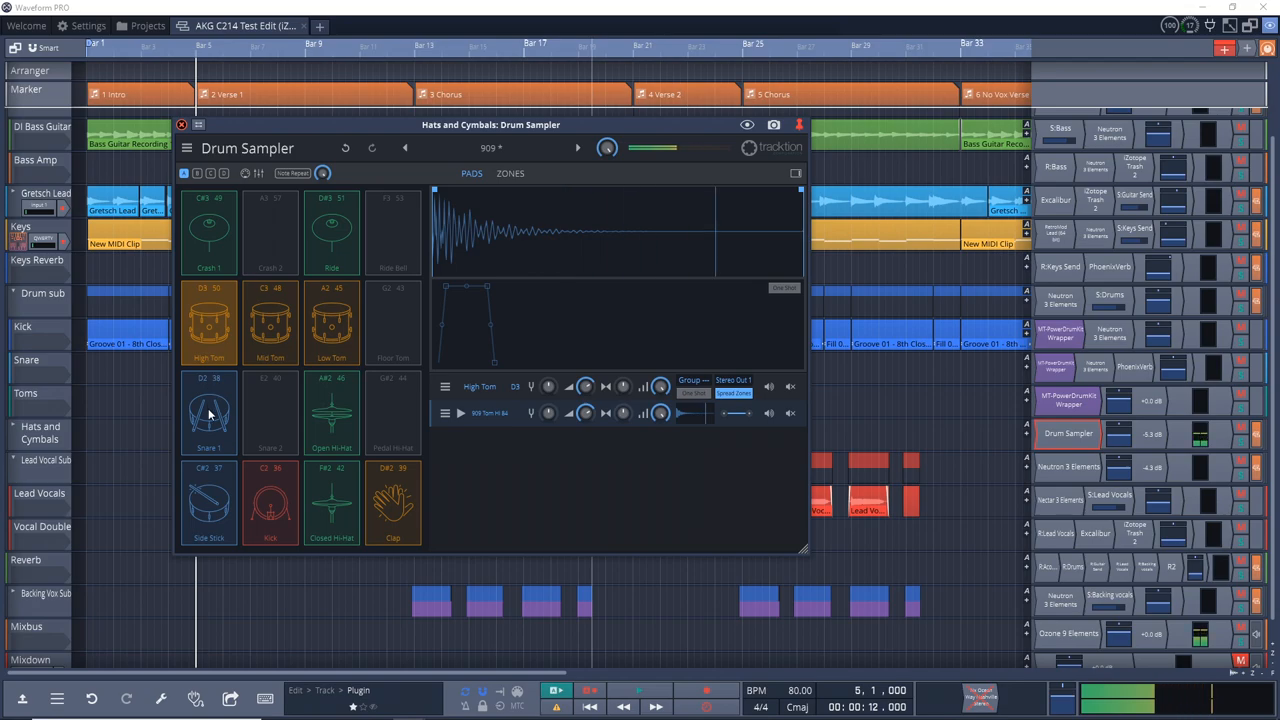
pyautogui.click(209, 503)
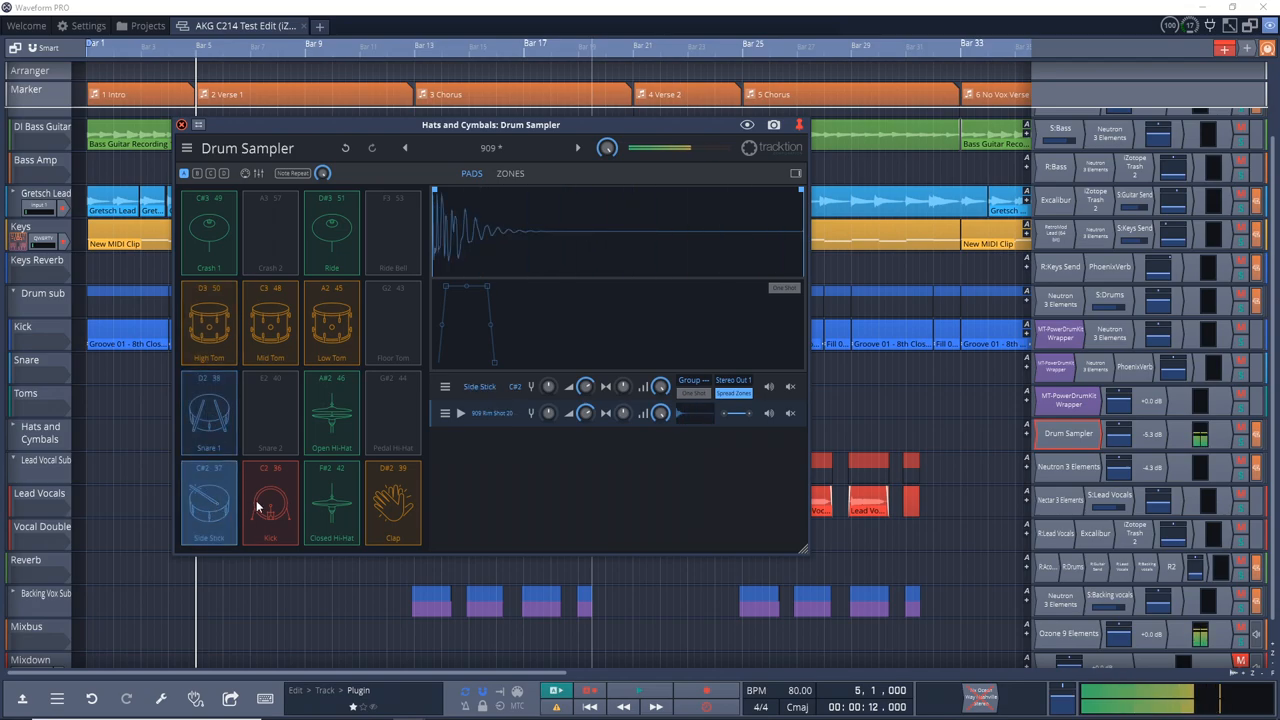
pyautogui.click(331, 500)
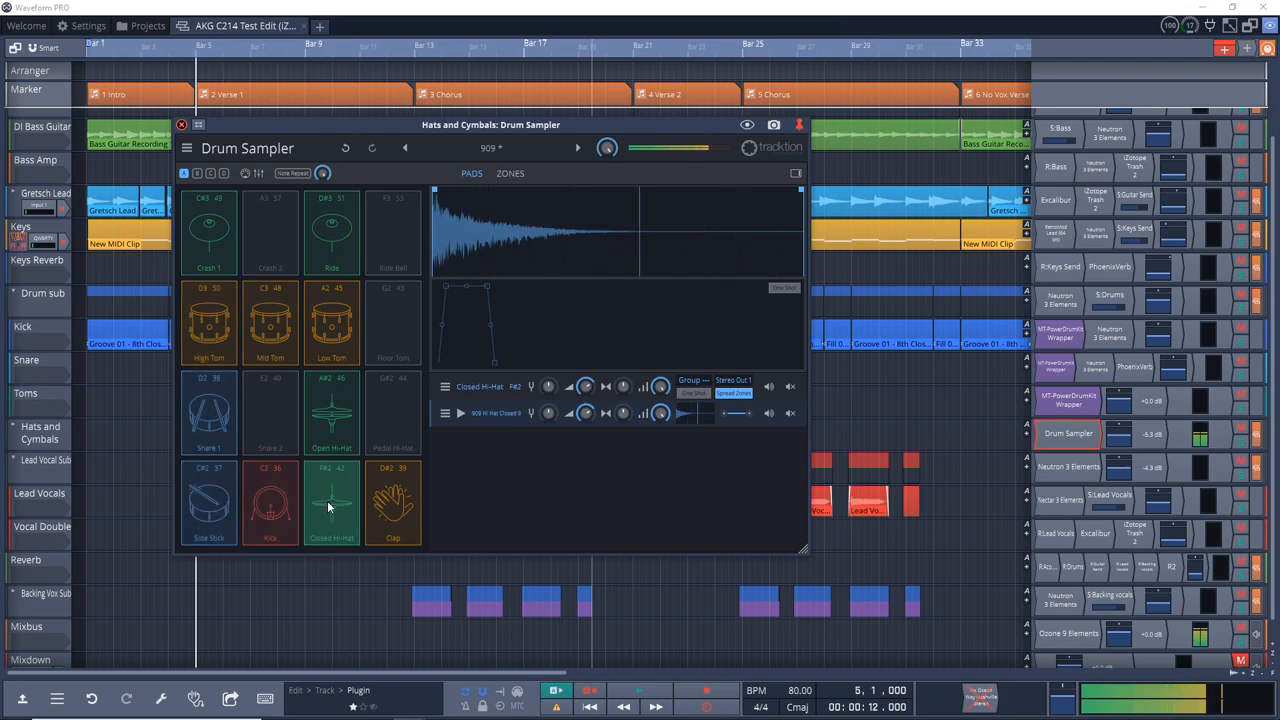
pyautogui.click(209, 413)
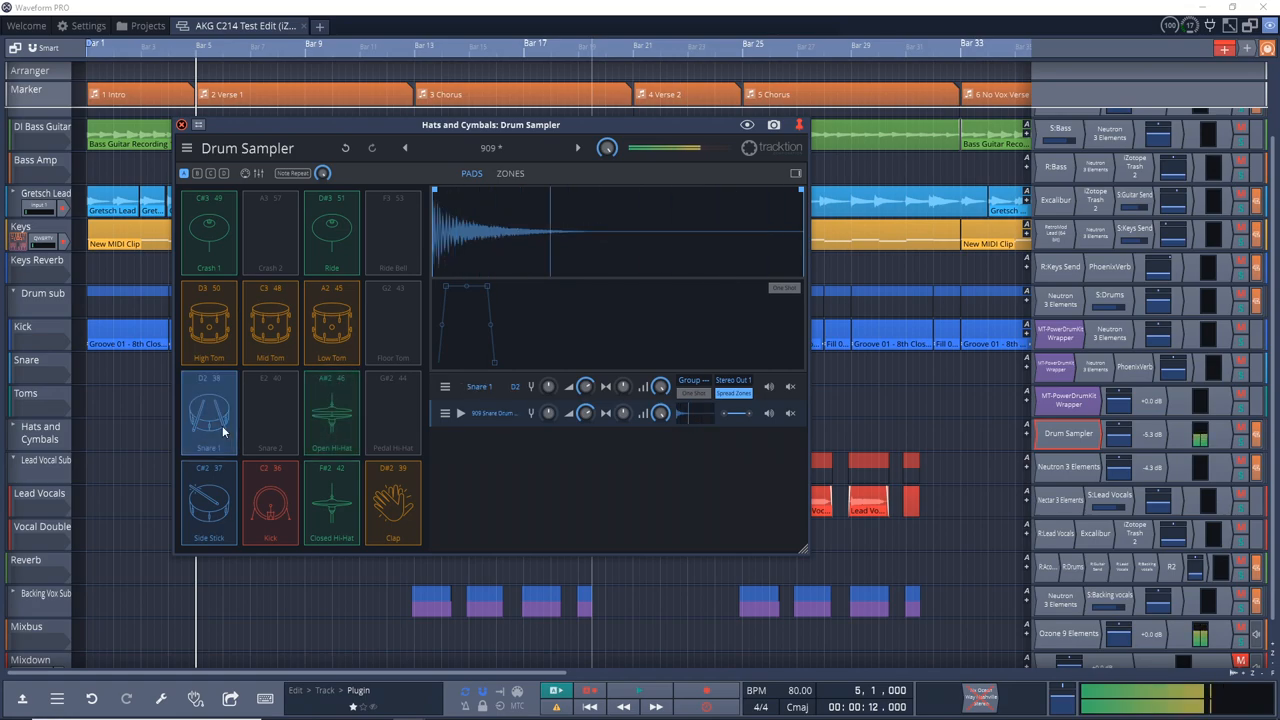
pyautogui.click(270, 503)
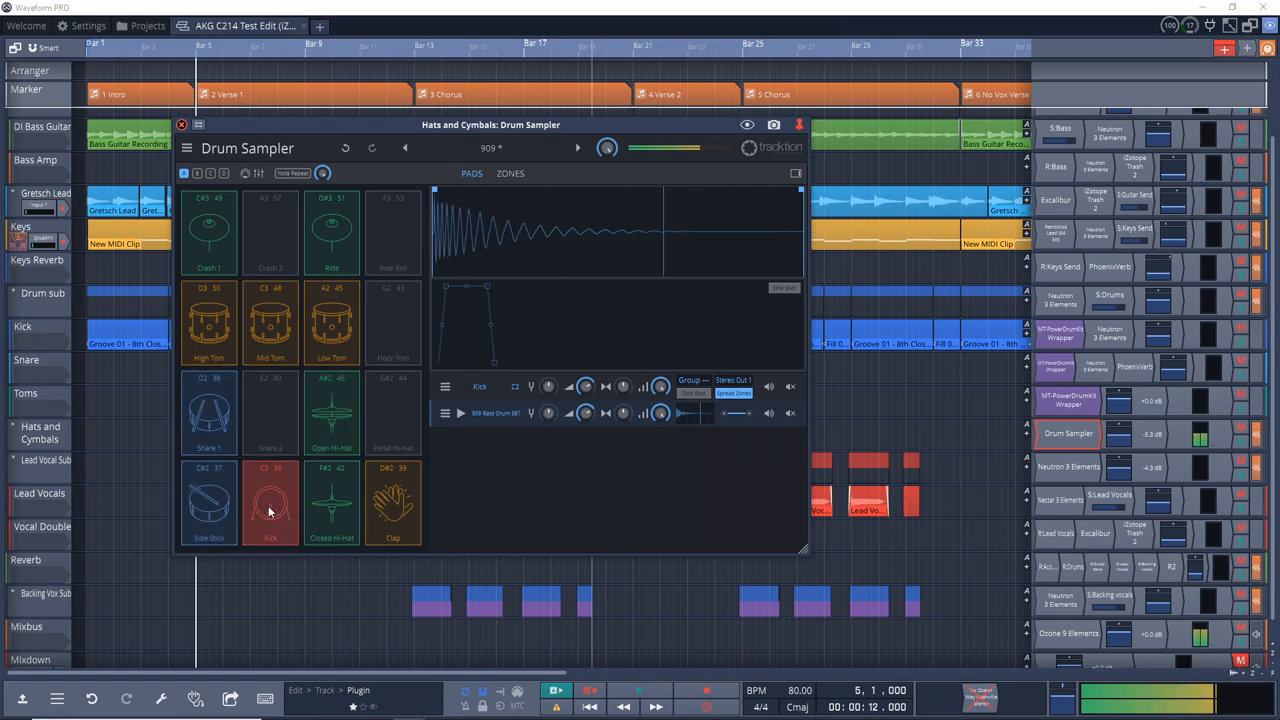
pyautogui.click(270, 503)
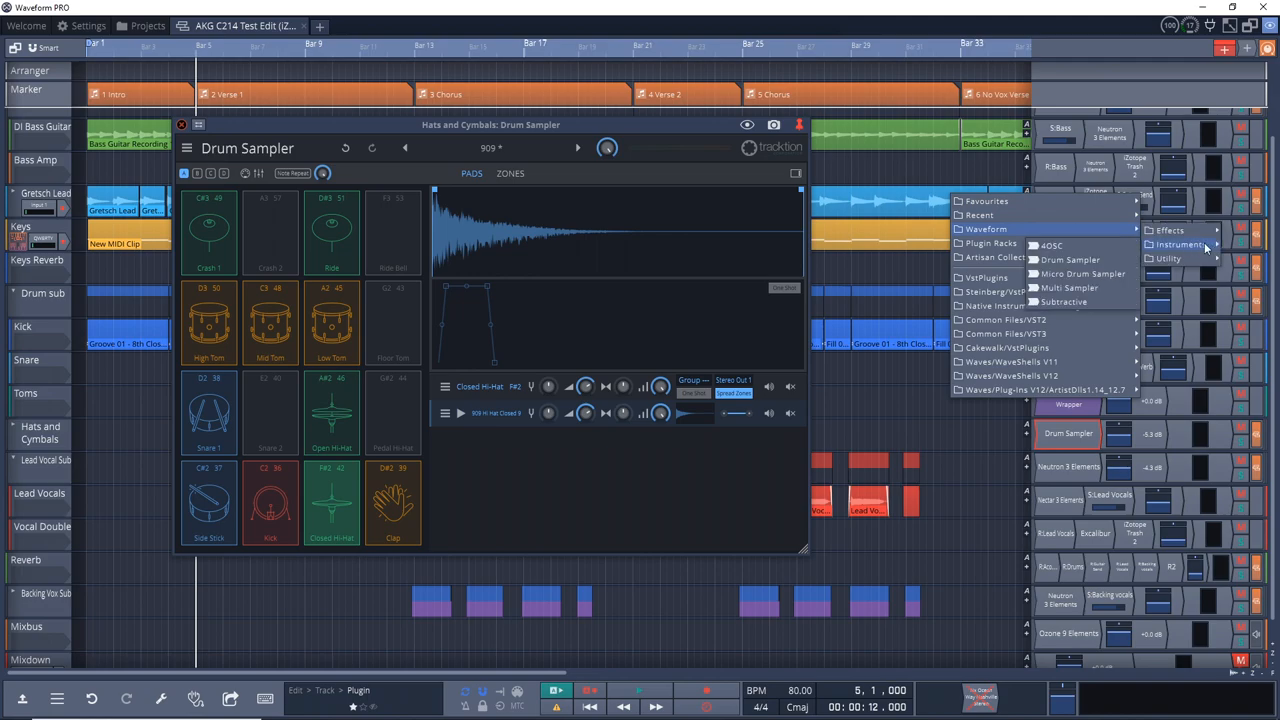
# Step: Load 4OSC with the Crystal 2 preset, remove it, then show the Projects browser
pyautogui.click(1052, 245)
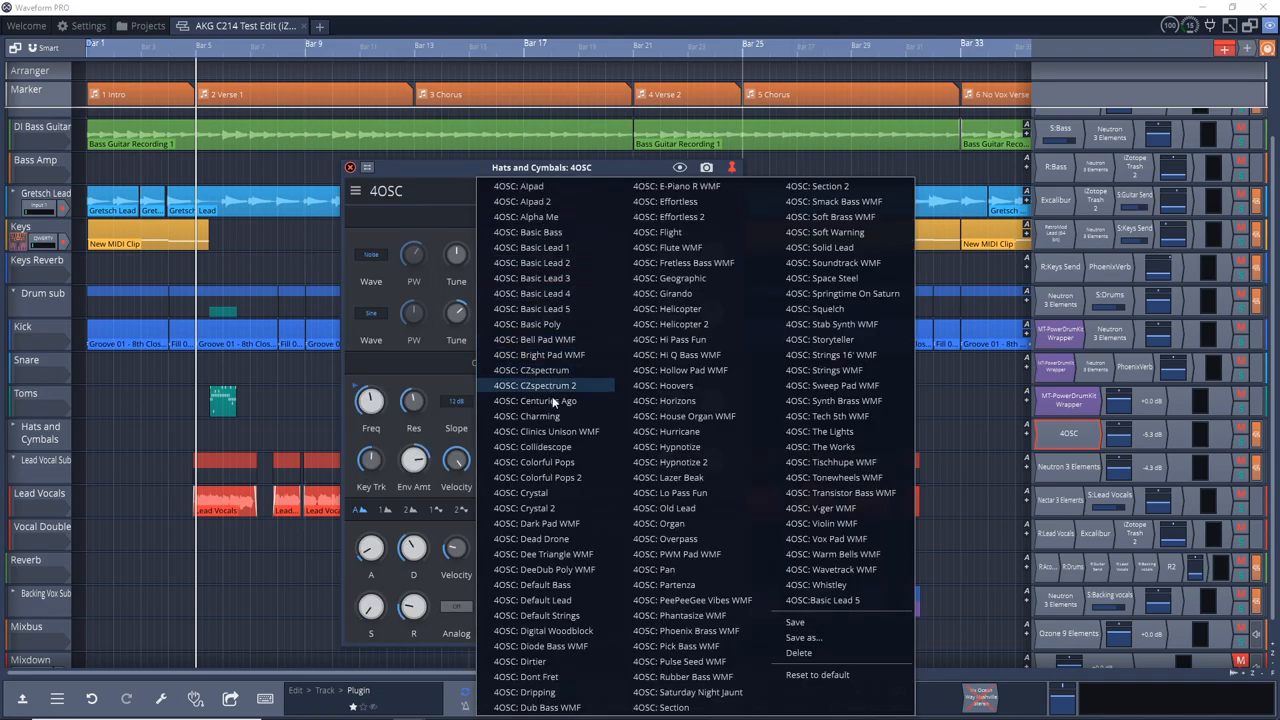
pyautogui.click(520, 492)
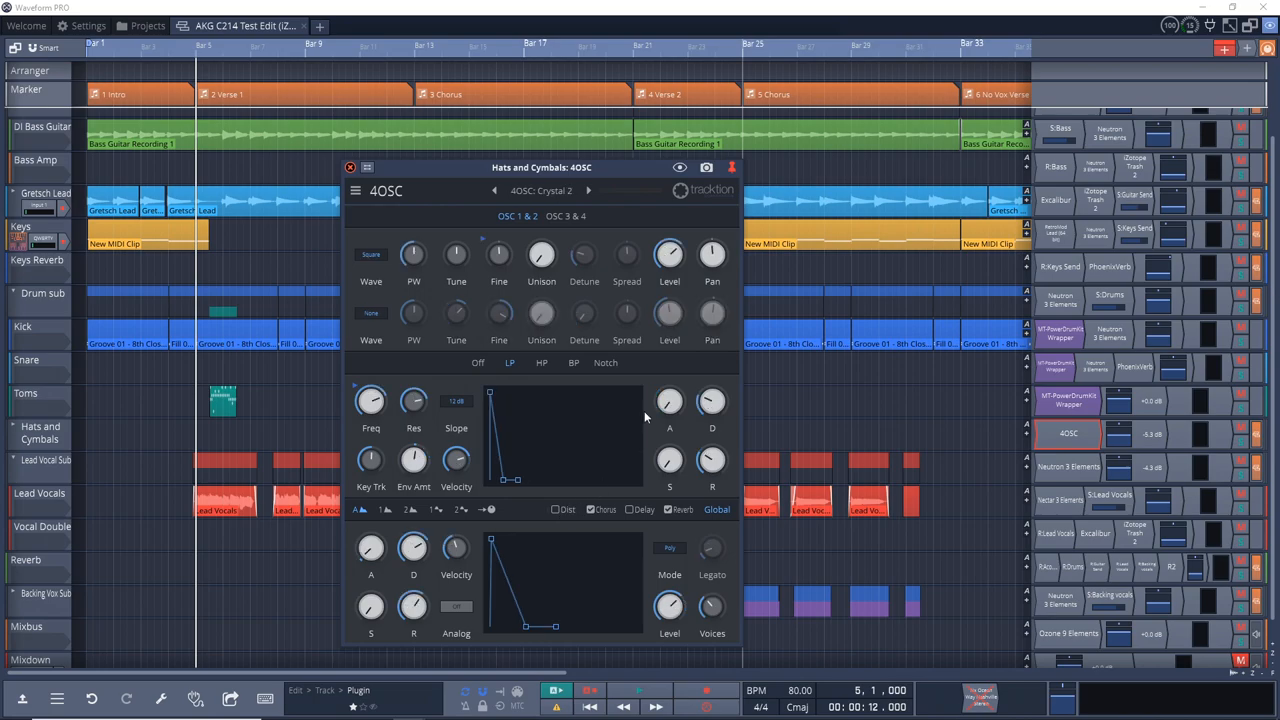
pyautogui.click(350, 167)
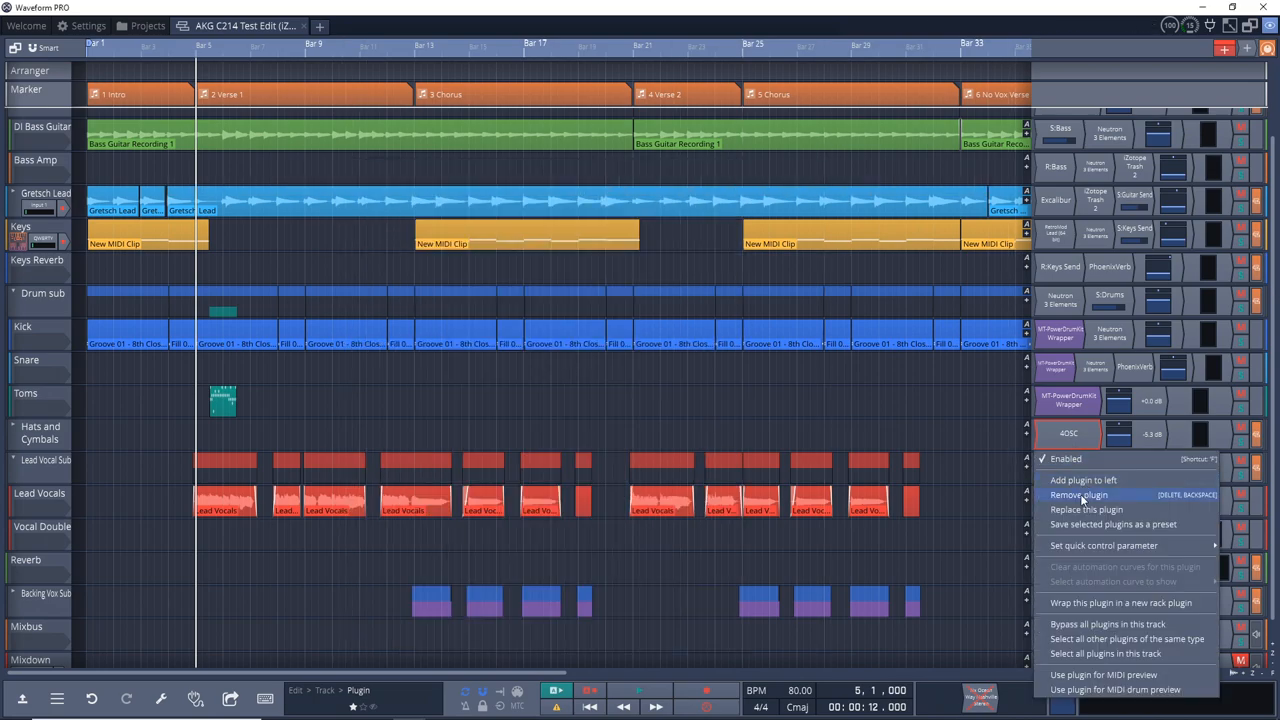
pyautogui.click(1079, 494)
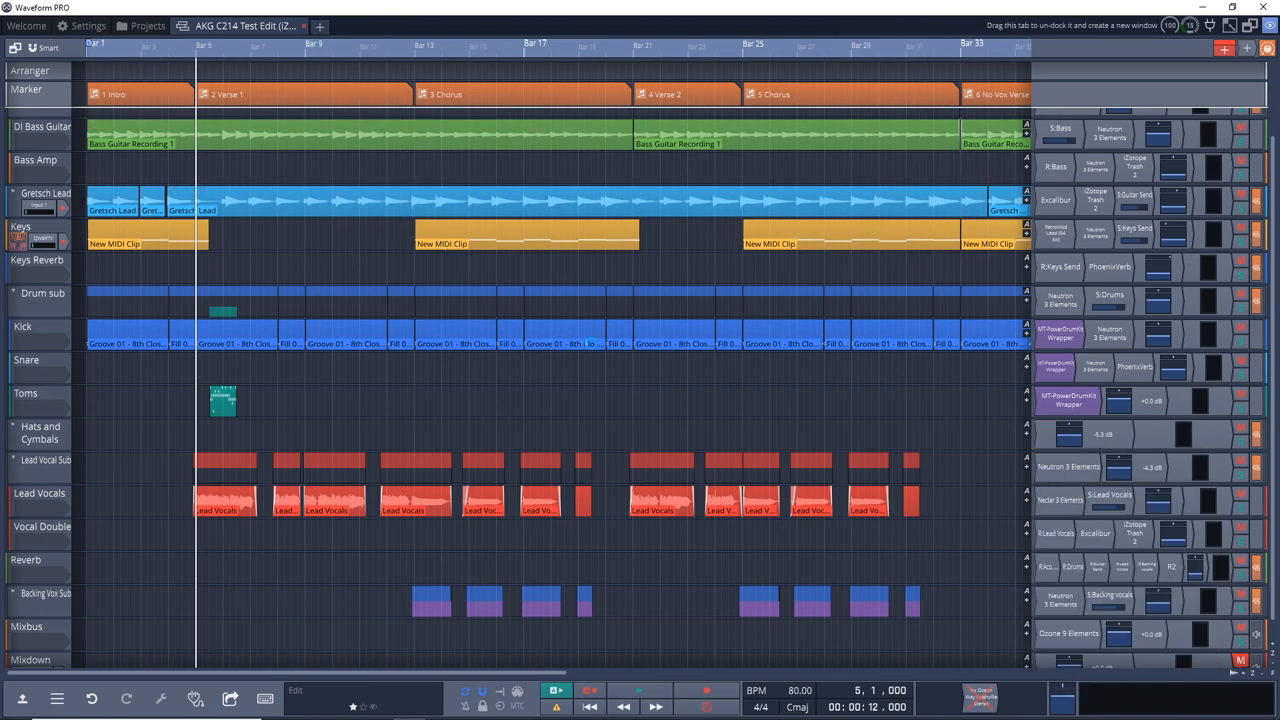
pyautogui.click(148, 25)
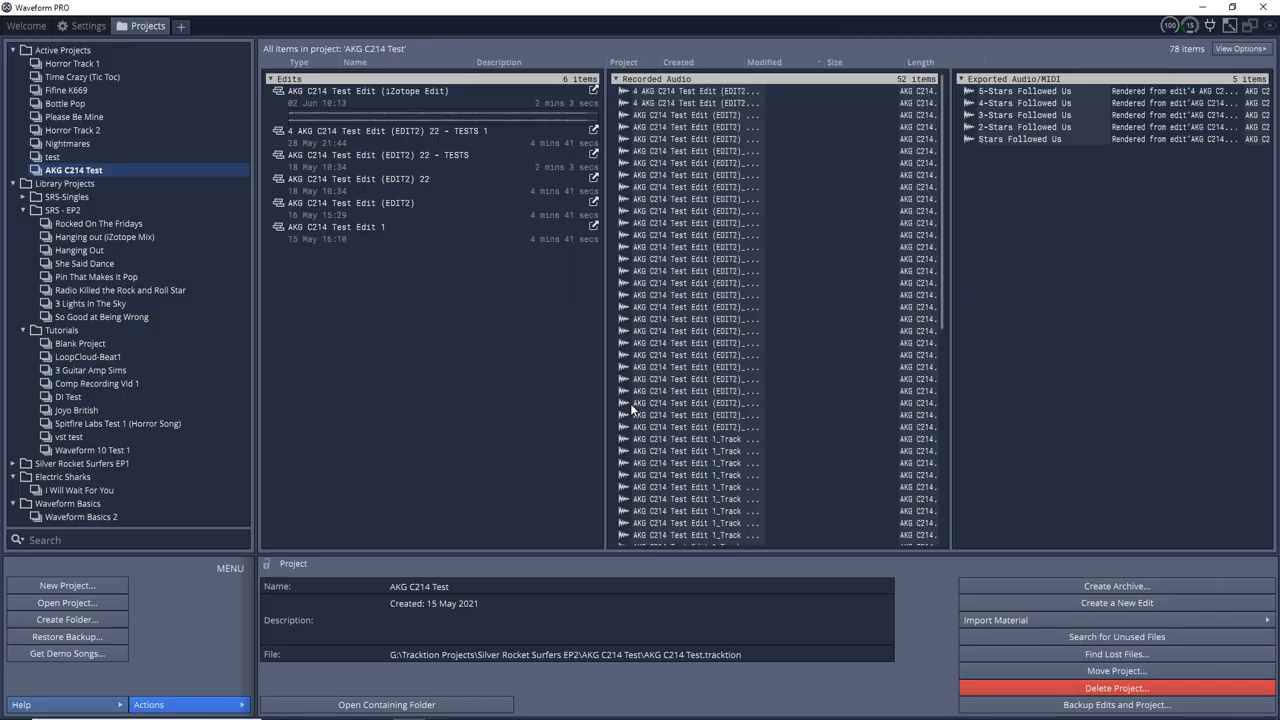
# Step: Show Waveform's Welcome tab with recent edits, project templates and news feed
pyautogui.click(26, 25)
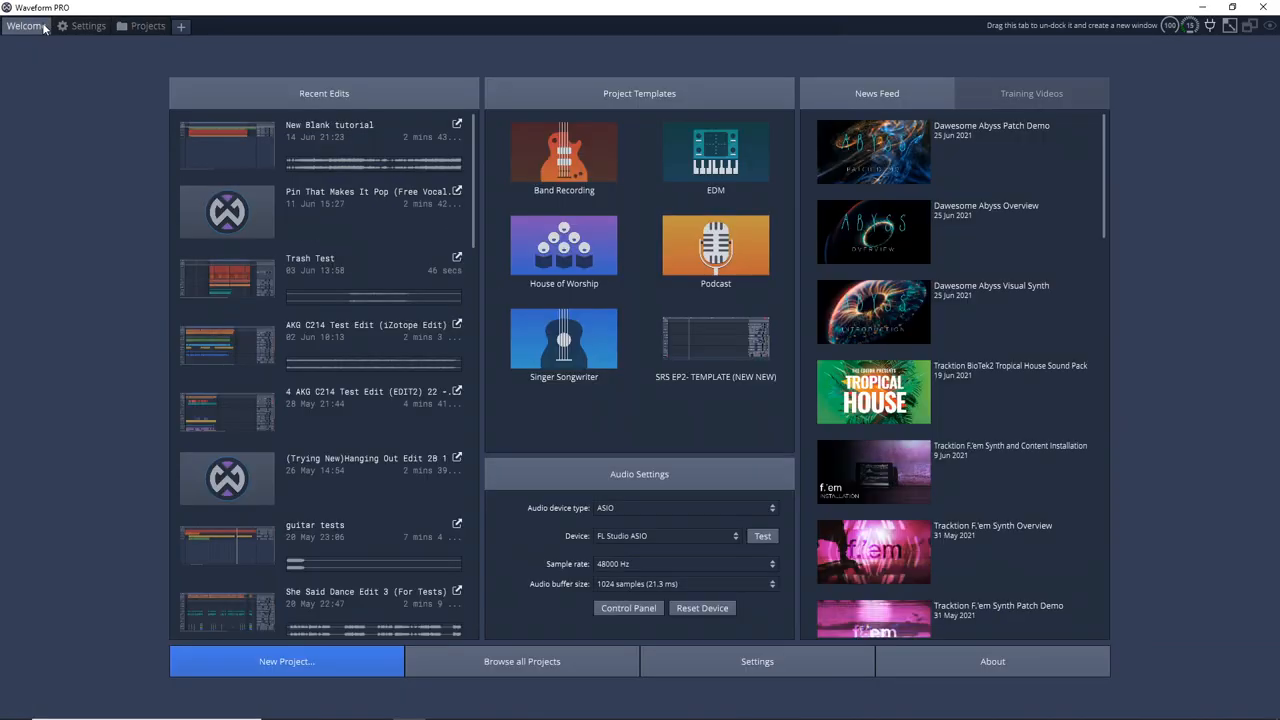
pyautogui.moveTo(164, 478)
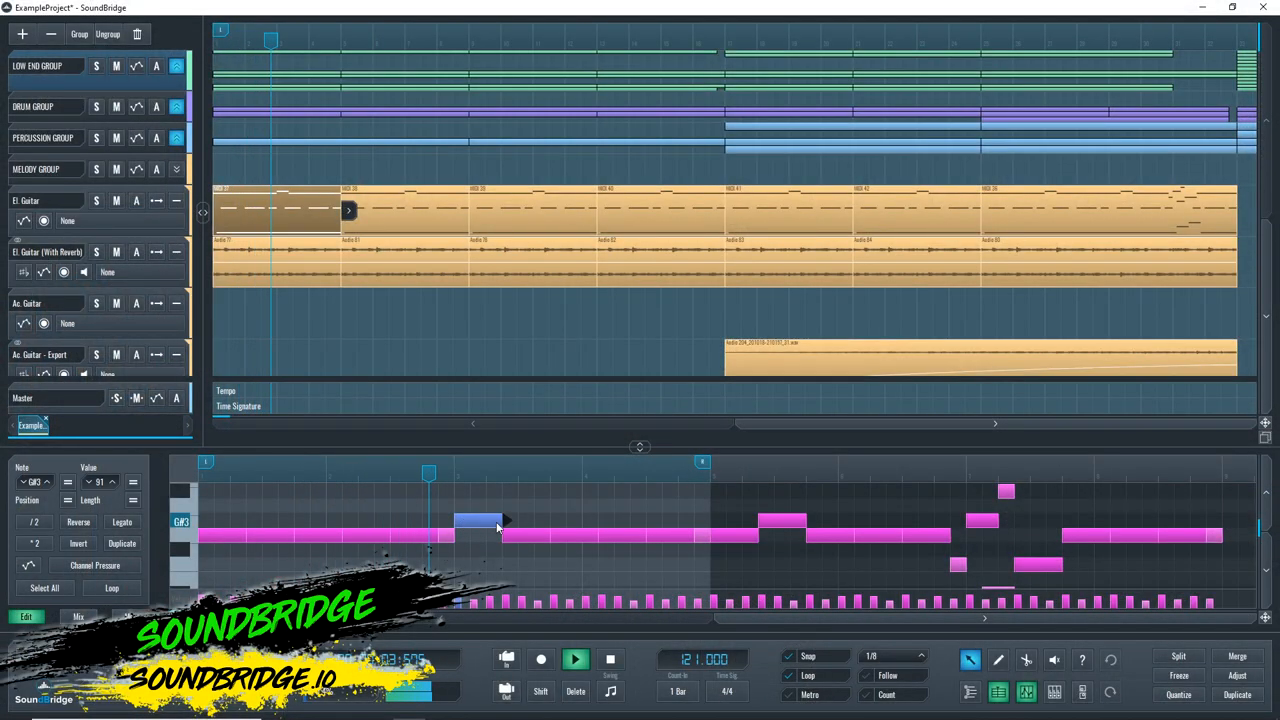
# Step: Drag an El. Guitar note, switch to the Draw tool, and open the guitar audio clip editor
pyautogui.moveTo(505, 520); pyautogui.dragTo(615, 520)
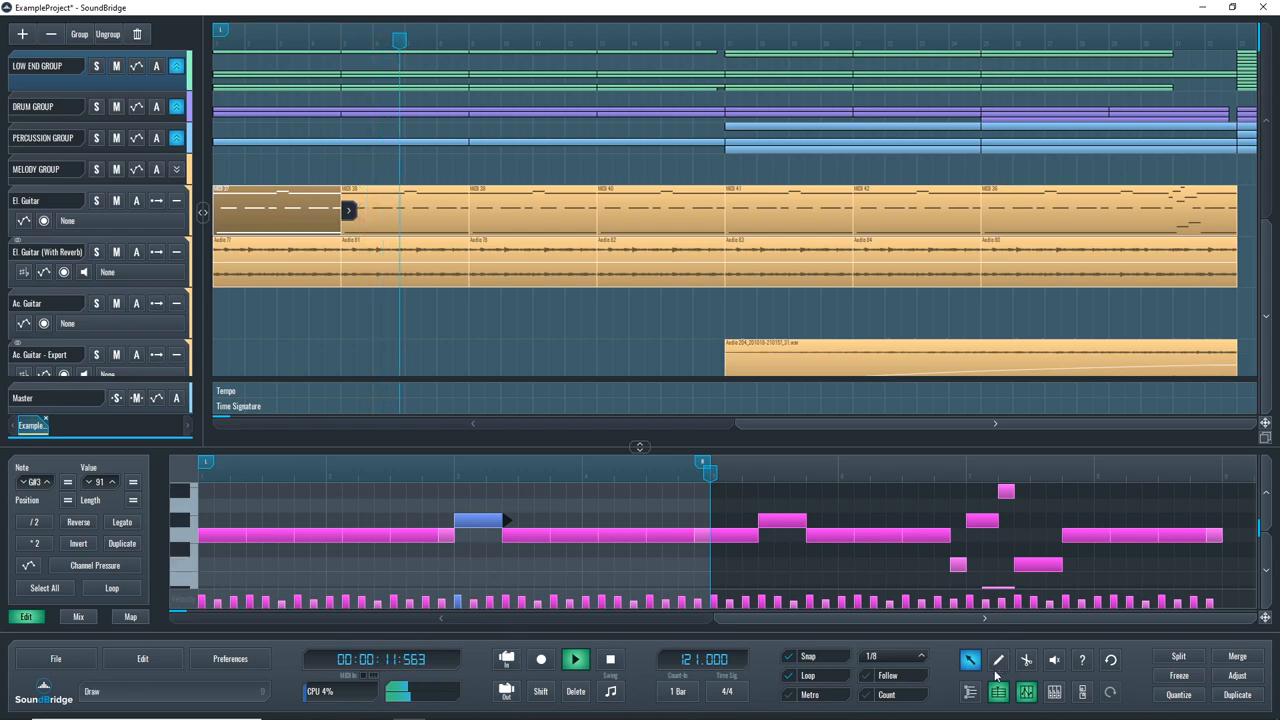
pyautogui.click(998, 660)
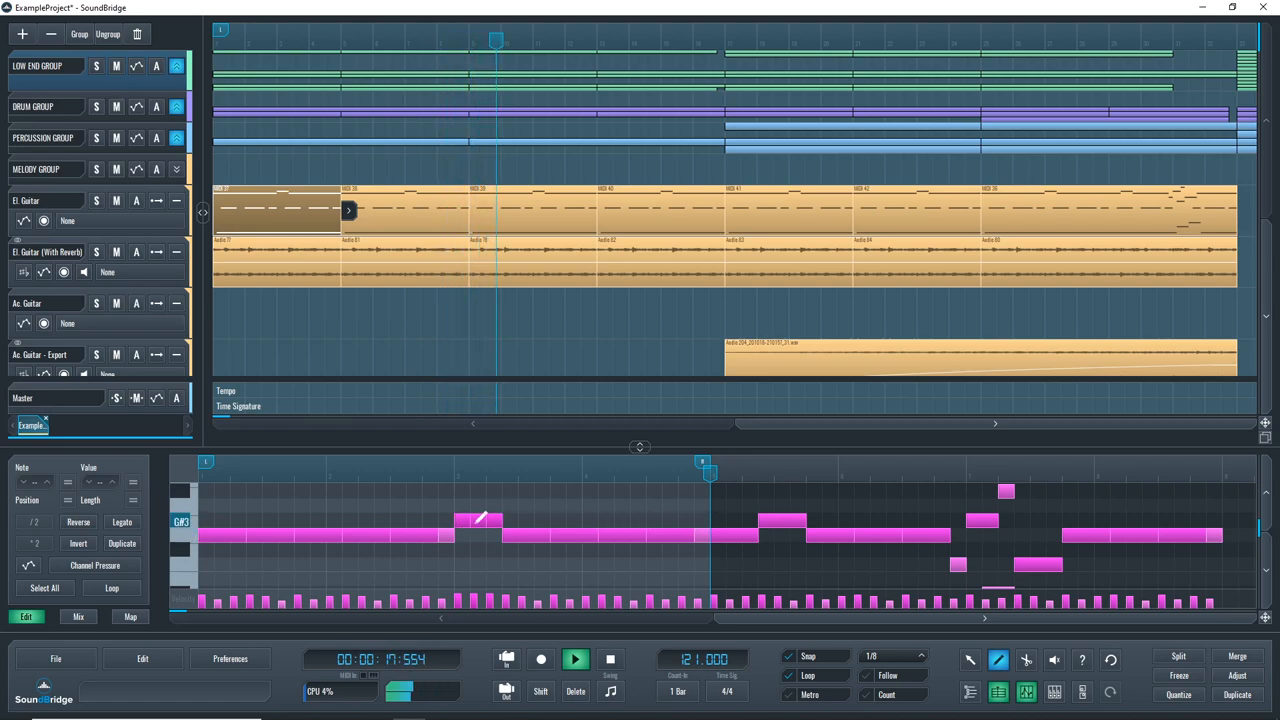
pyautogui.click(575, 659)
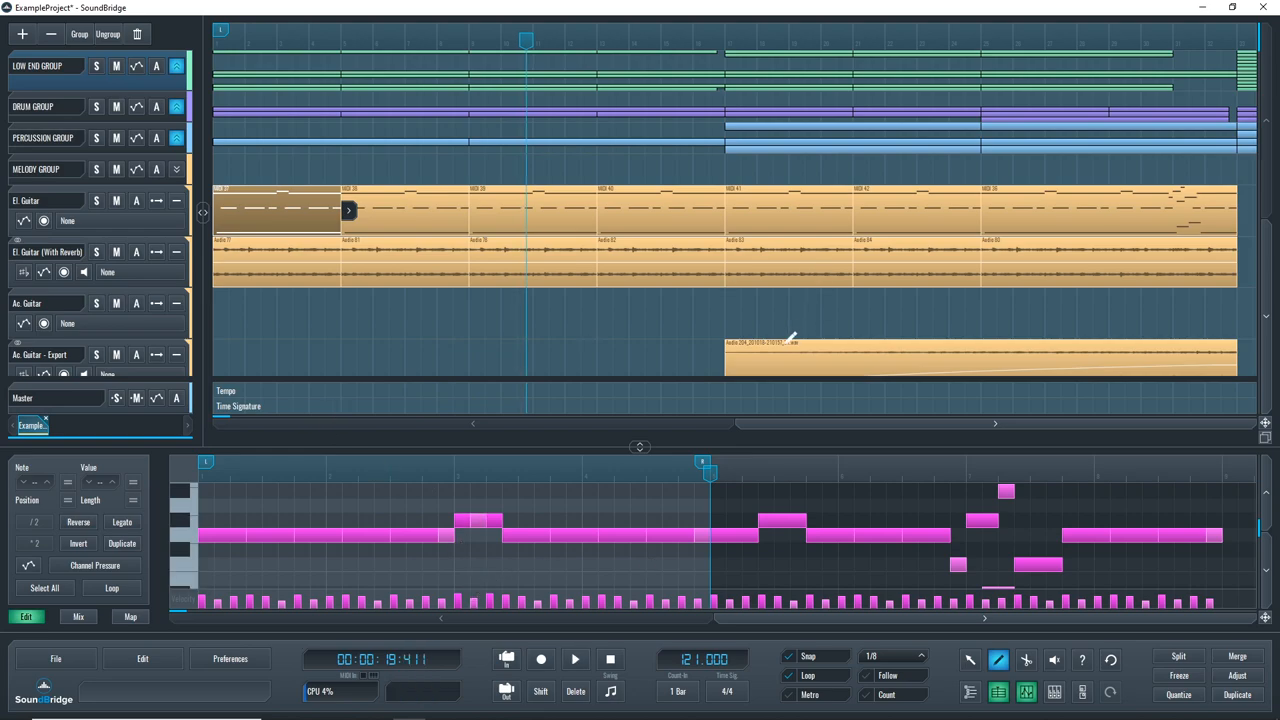
pyautogui.click(970, 660)
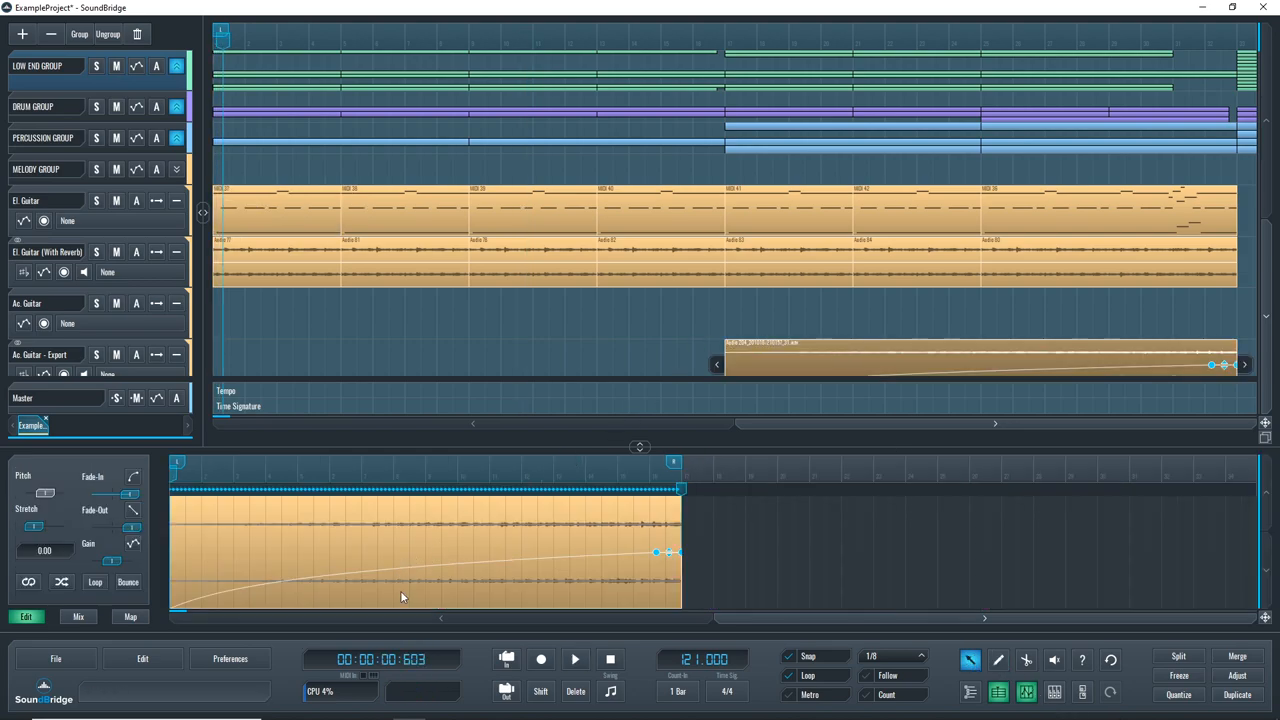
# Step: Play and stop the SoundBridge project, then open the Mix view with all channel strips
pyautogui.click(574, 659)
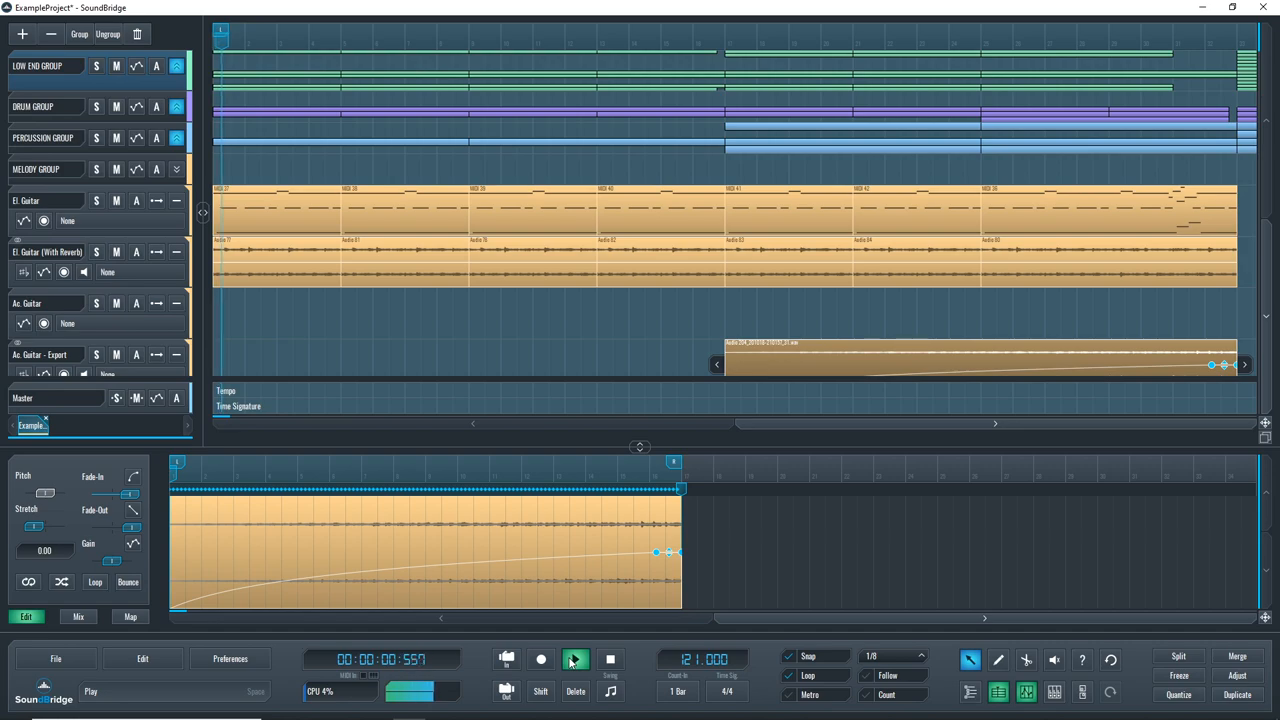
pyautogui.click(575, 659)
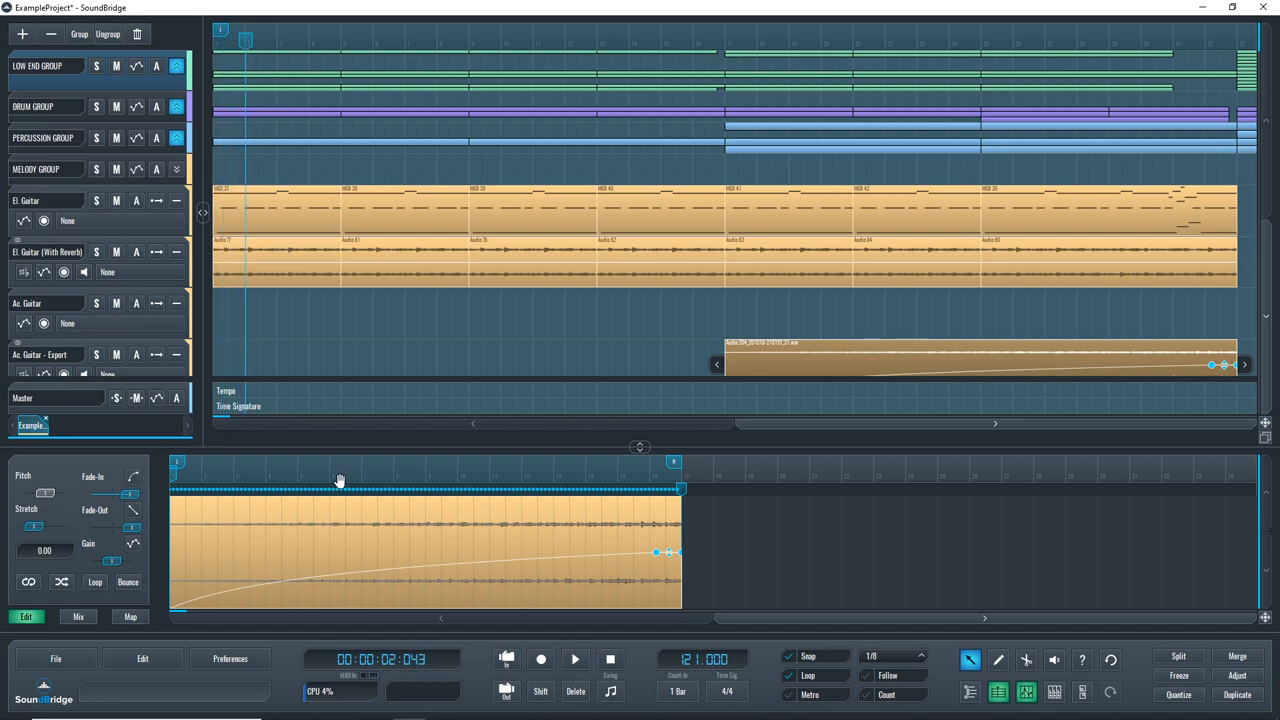
pyautogui.moveTo(139, 335)
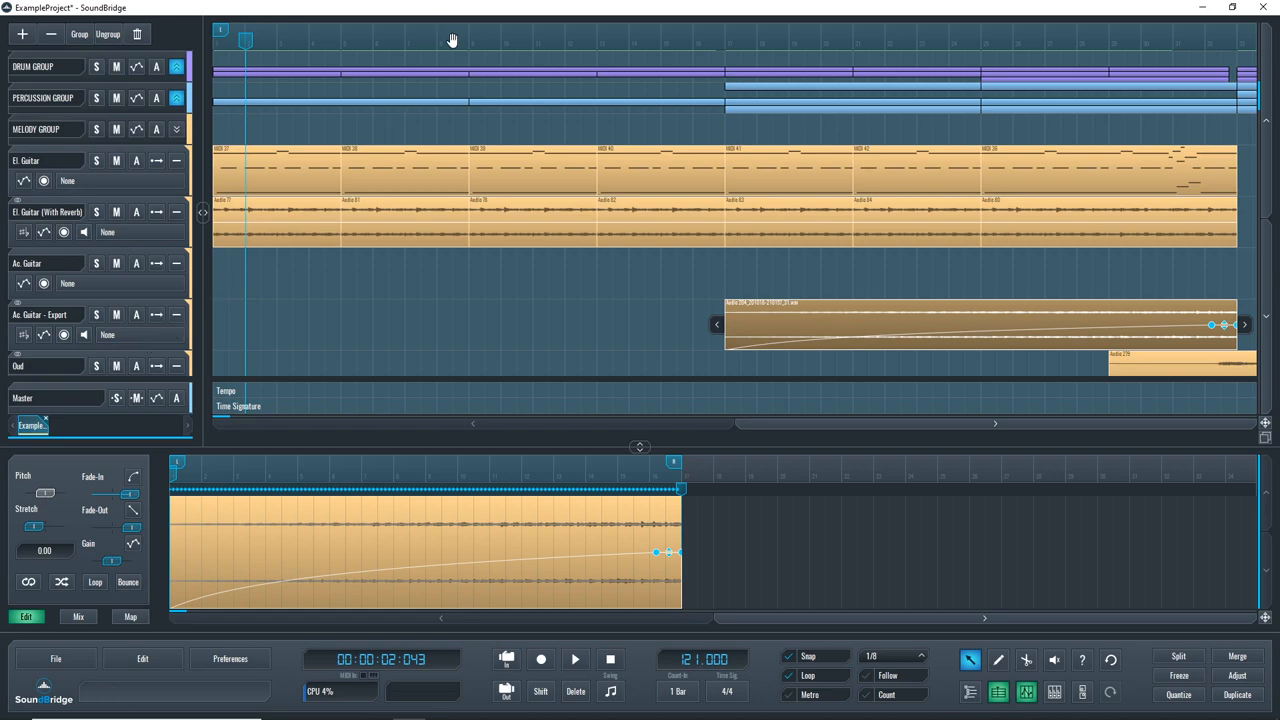
pyautogui.click(77, 616)
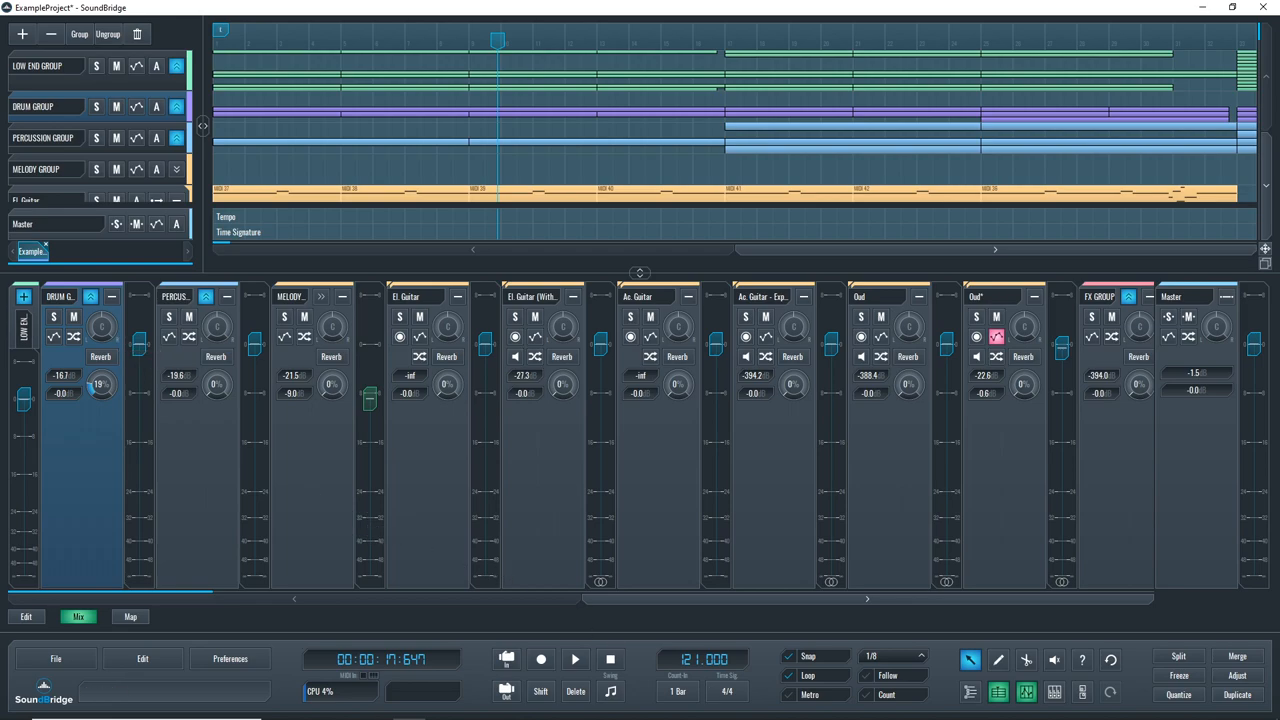
pyautogui.click(1054, 692)
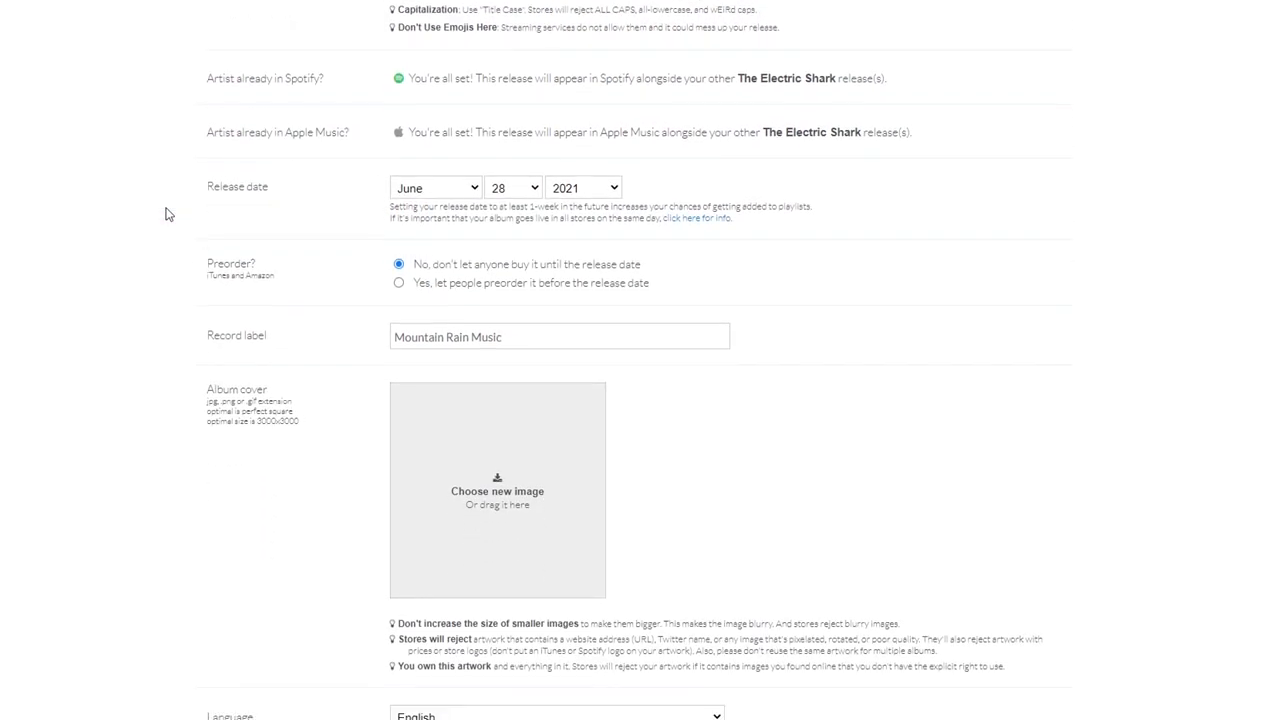
# Step: Scroll through the track details and paid extras, then return to My Music
pyautogui.scroll(-3)
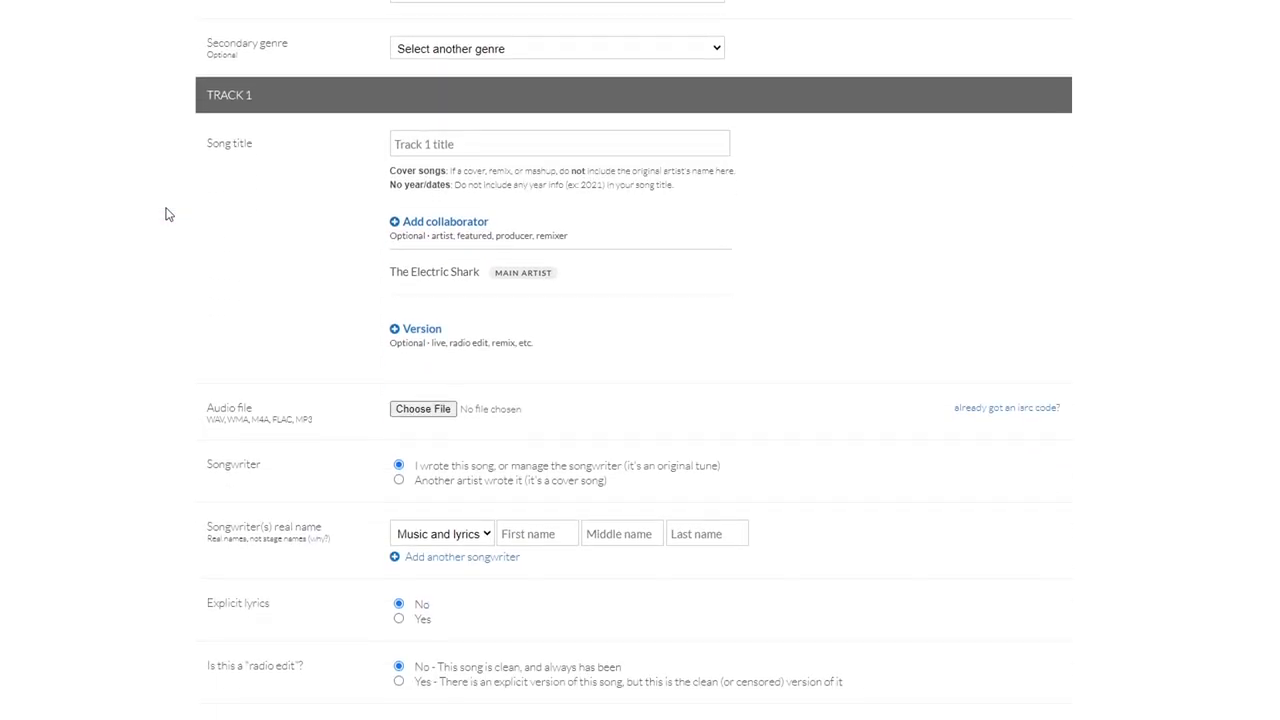
pyautogui.scroll(-3)
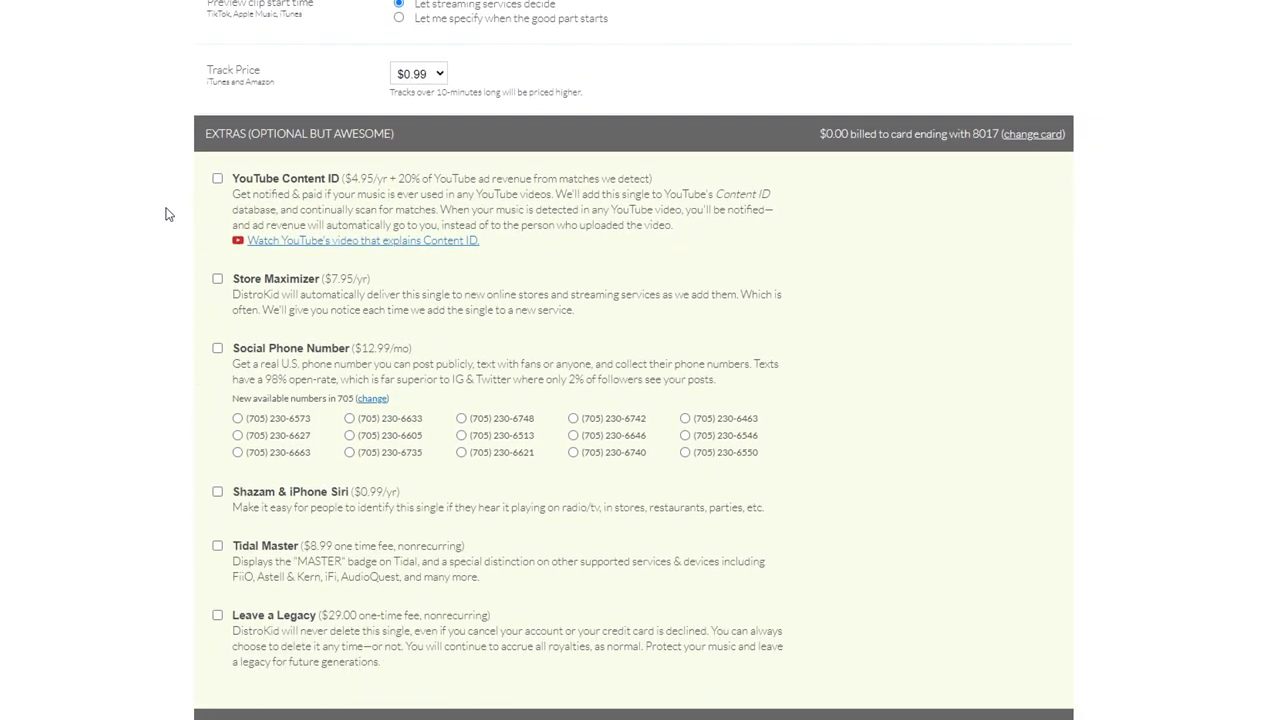
pyautogui.click(965, 19)
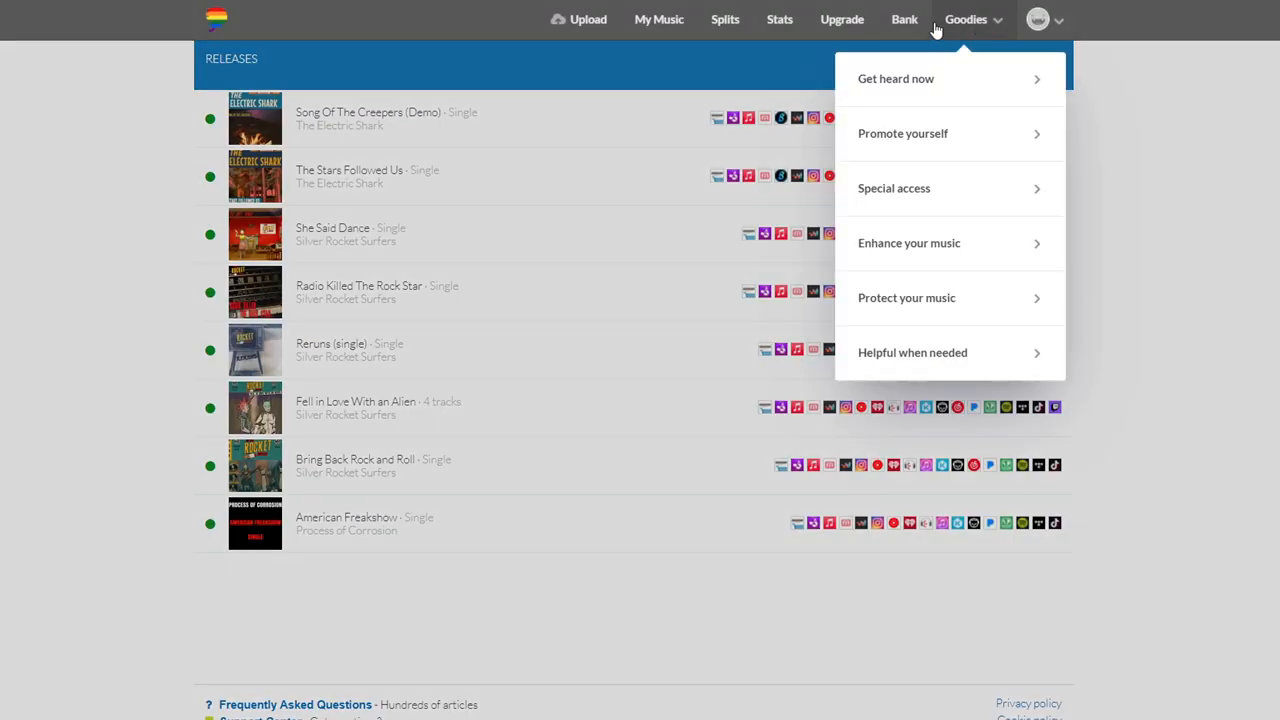
# Step: Expand Special access in the Goodies menu to list Spotify for Artists and similar tools
pyautogui.click(893, 188)
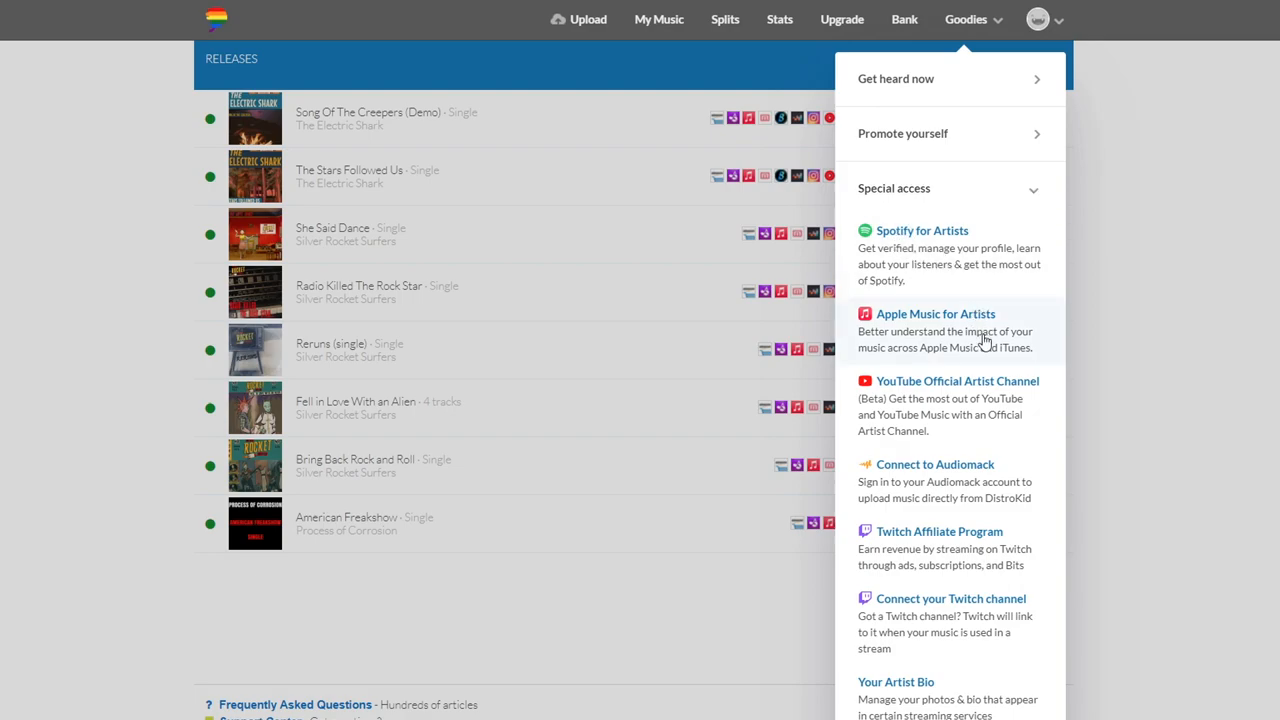
pyautogui.moveTo(989, 433)
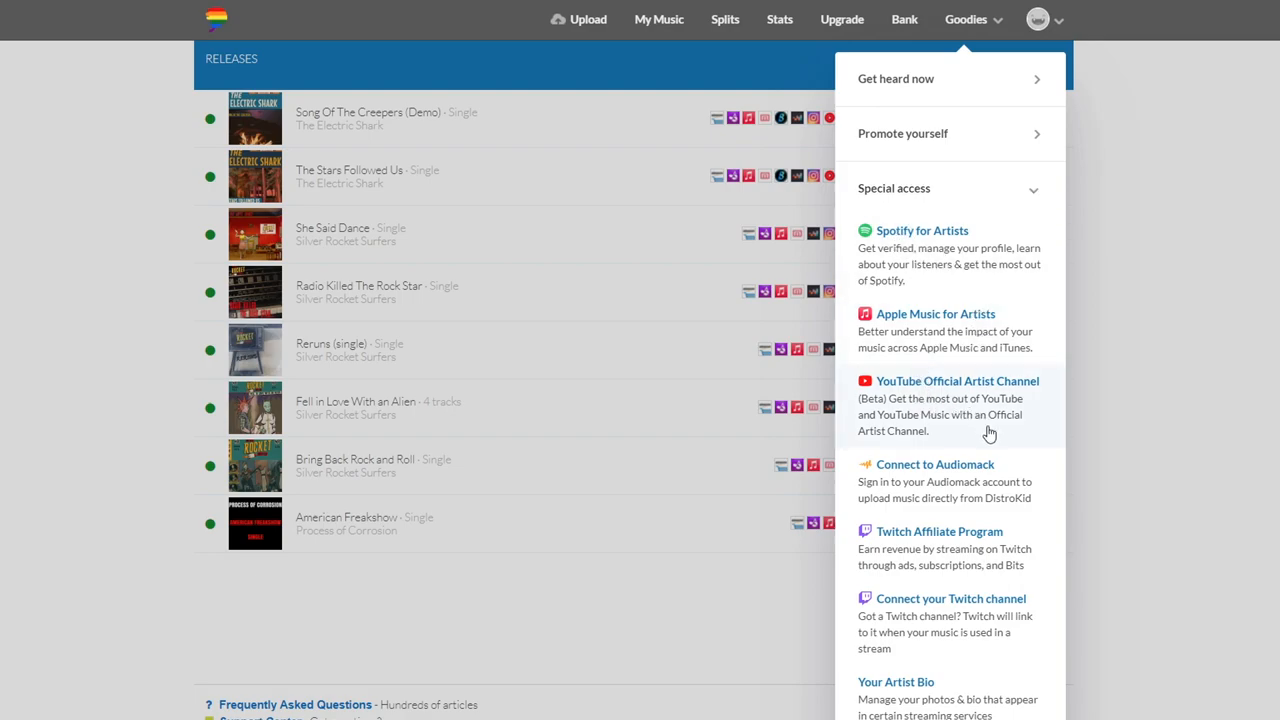
pyautogui.moveTo(940, 550)
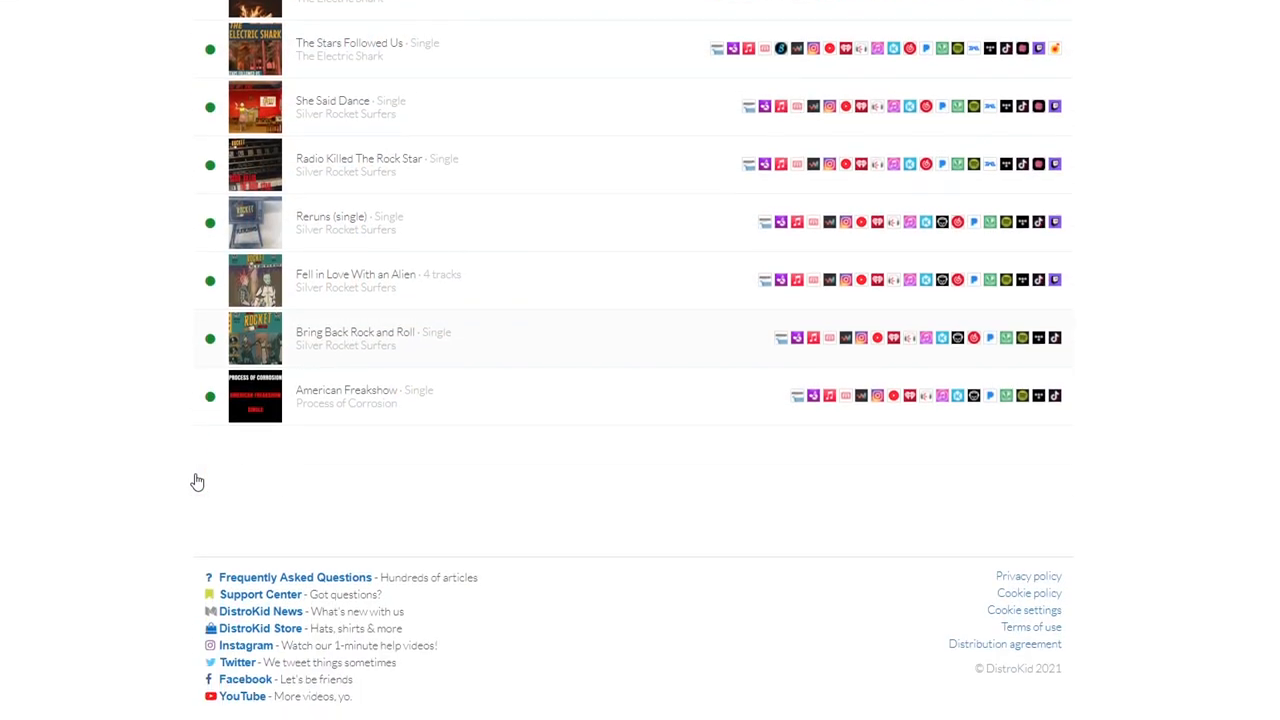
pyautogui.scroll(3)
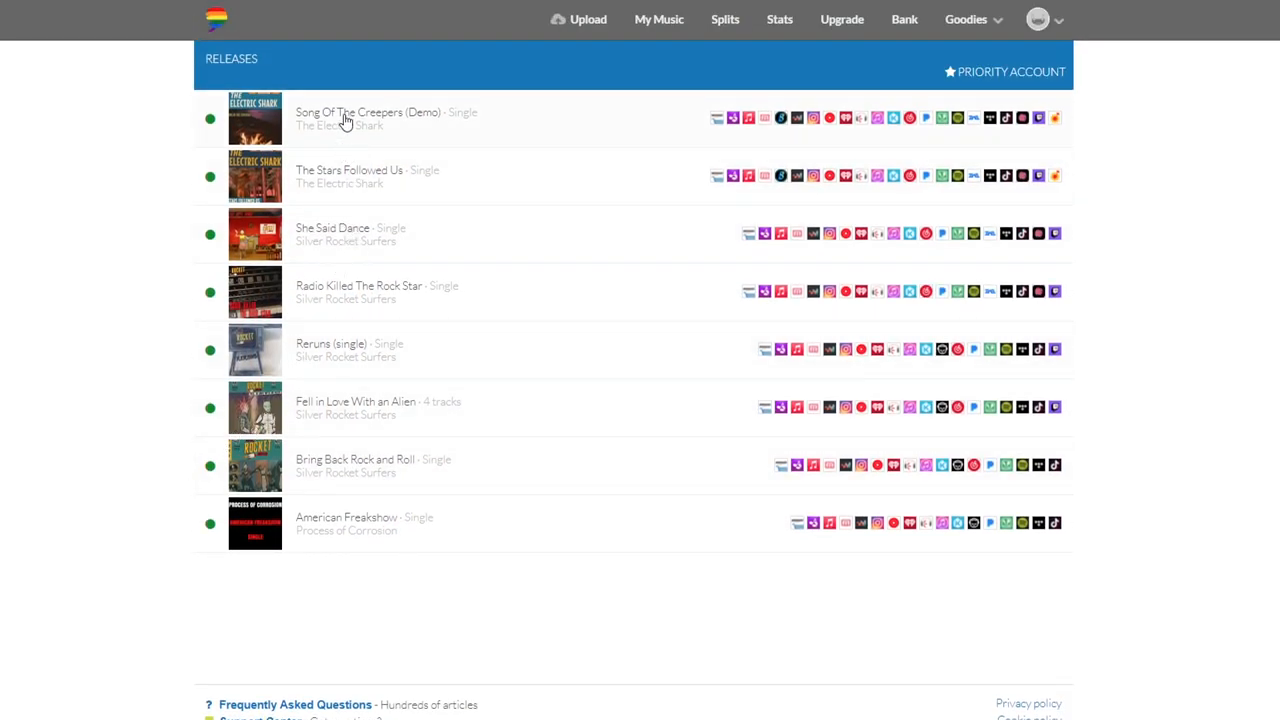
pyautogui.click(368, 112)
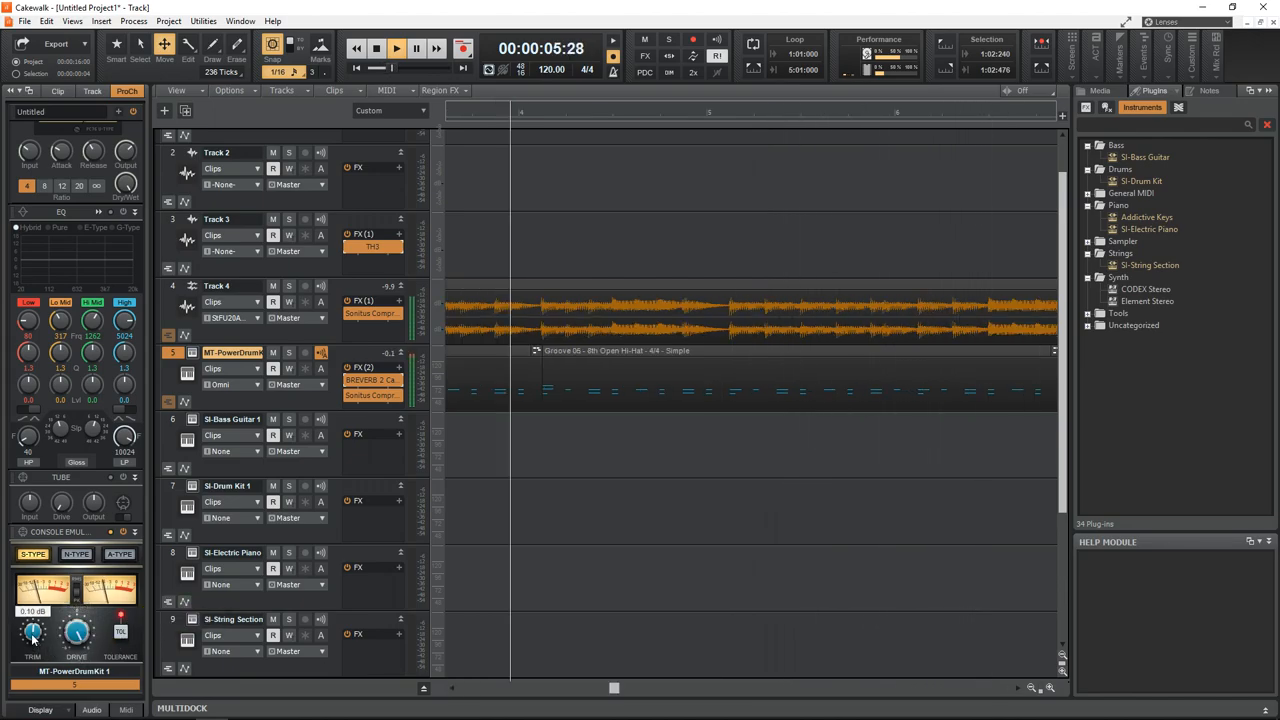
# Step: Open the TH3 amp plug-in from Track 3's FX bin, showing an Overloud Rock 900 preset
pyautogui.click(373, 234)
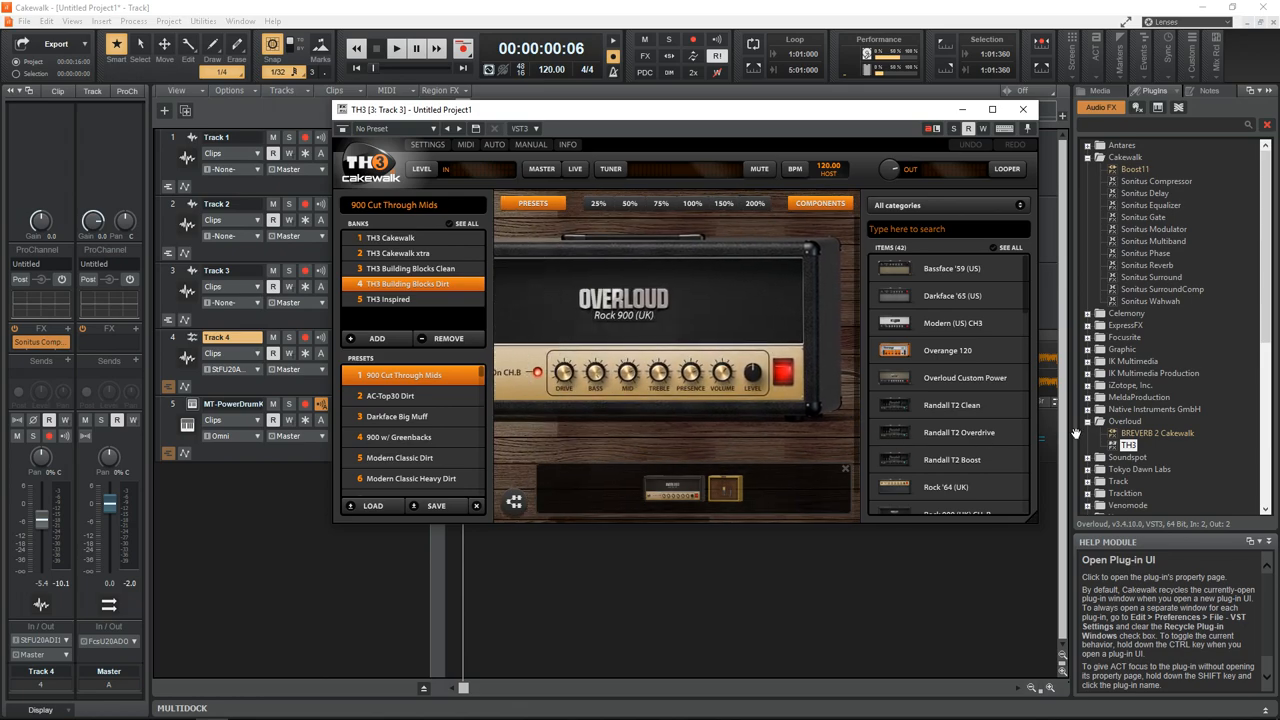
# Step: Apply the AC-Top30 Dirt TH3 preset, then add an SI-Drum Kit instrument track
pyautogui.click(405, 395)
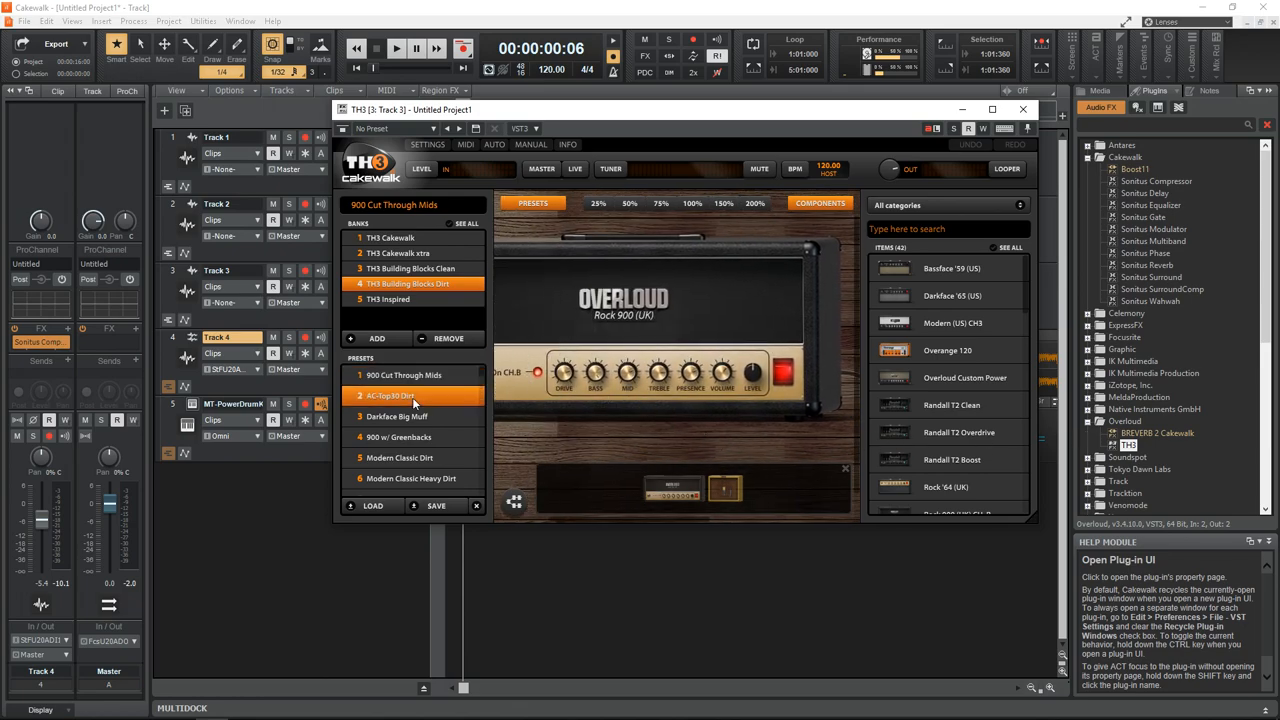
pyautogui.click(398, 396)
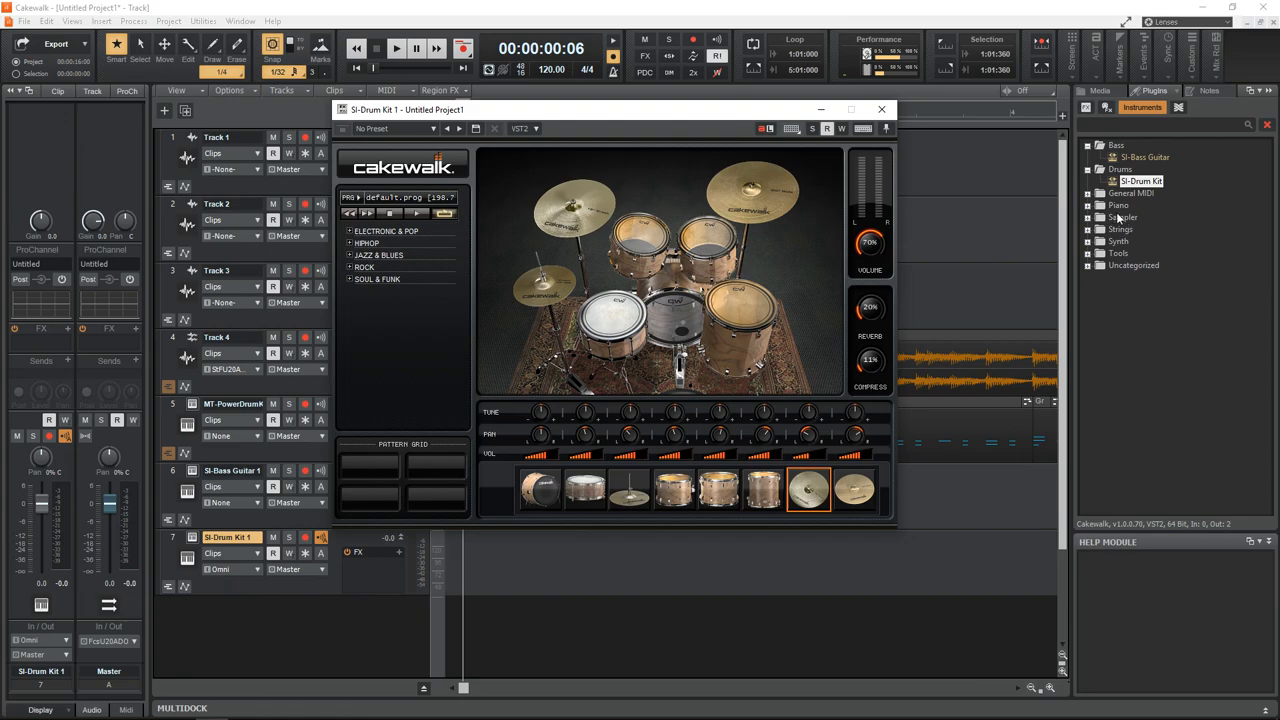
pyautogui.click(1116, 145)
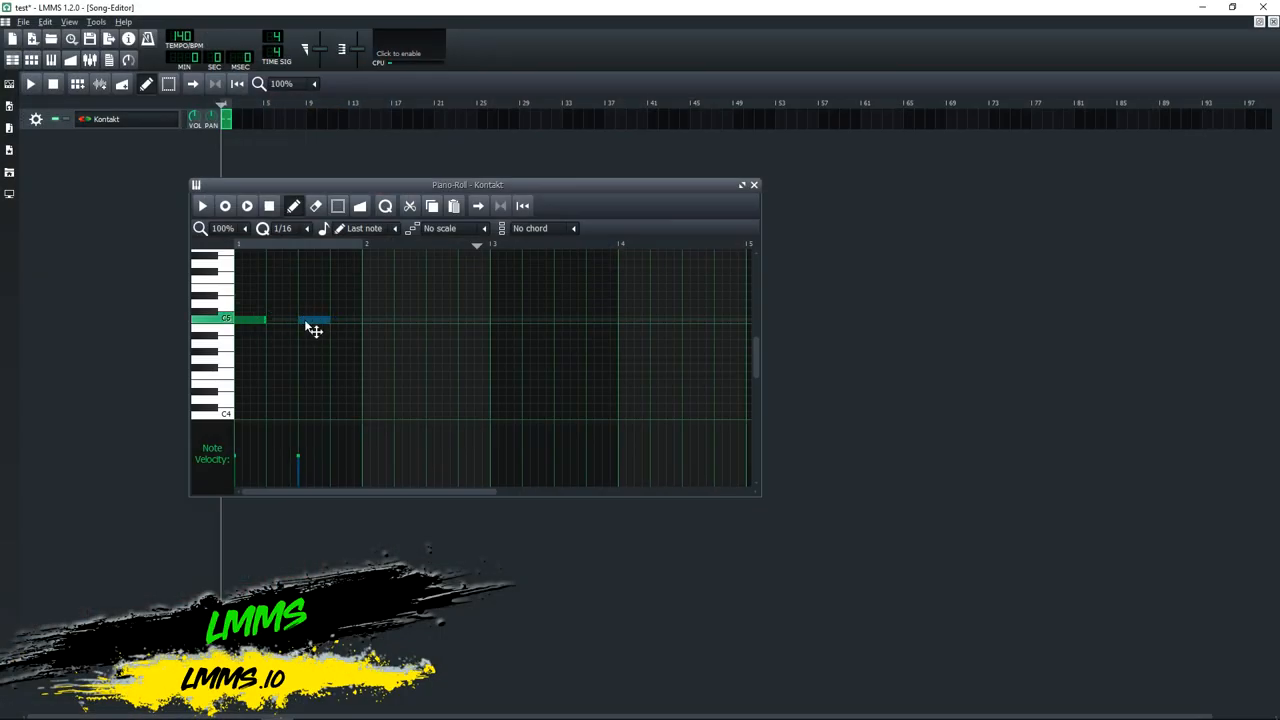
# Step: Draw repeating C5 notes and one higher note for Kontakt, then add an 80s KIT track
pyautogui.click(375, 320)
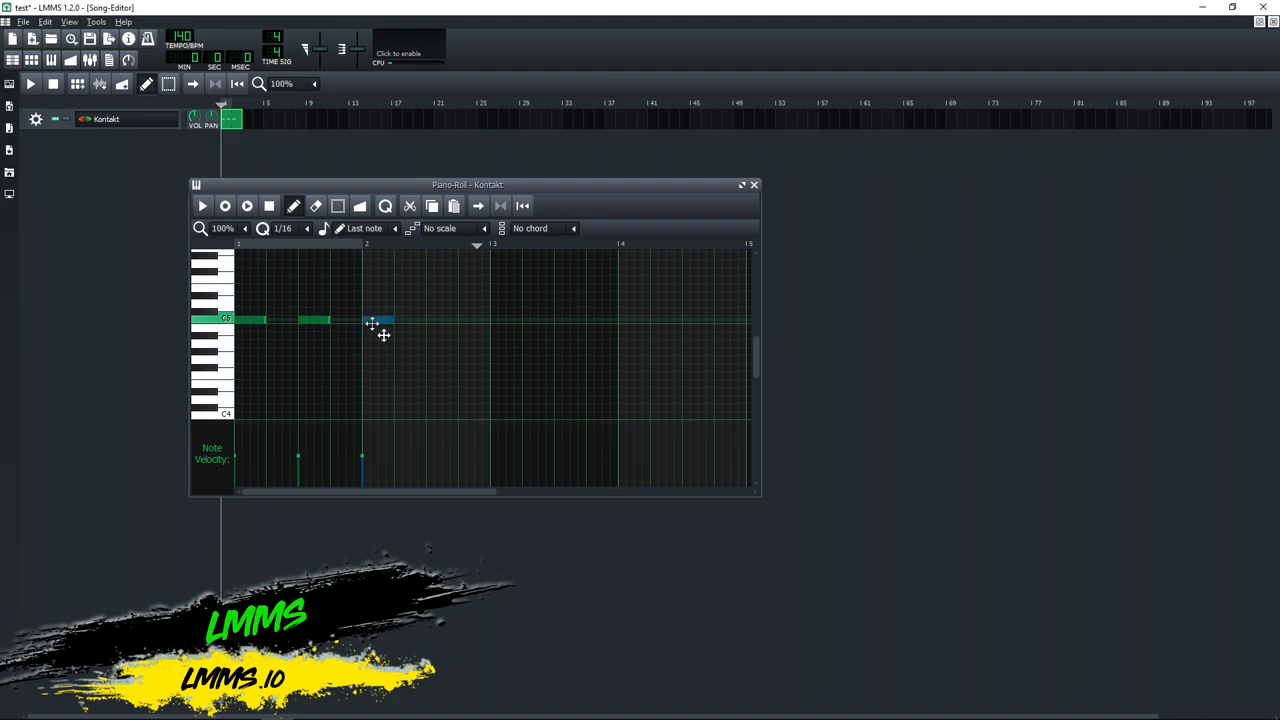
pyautogui.click(430, 320)
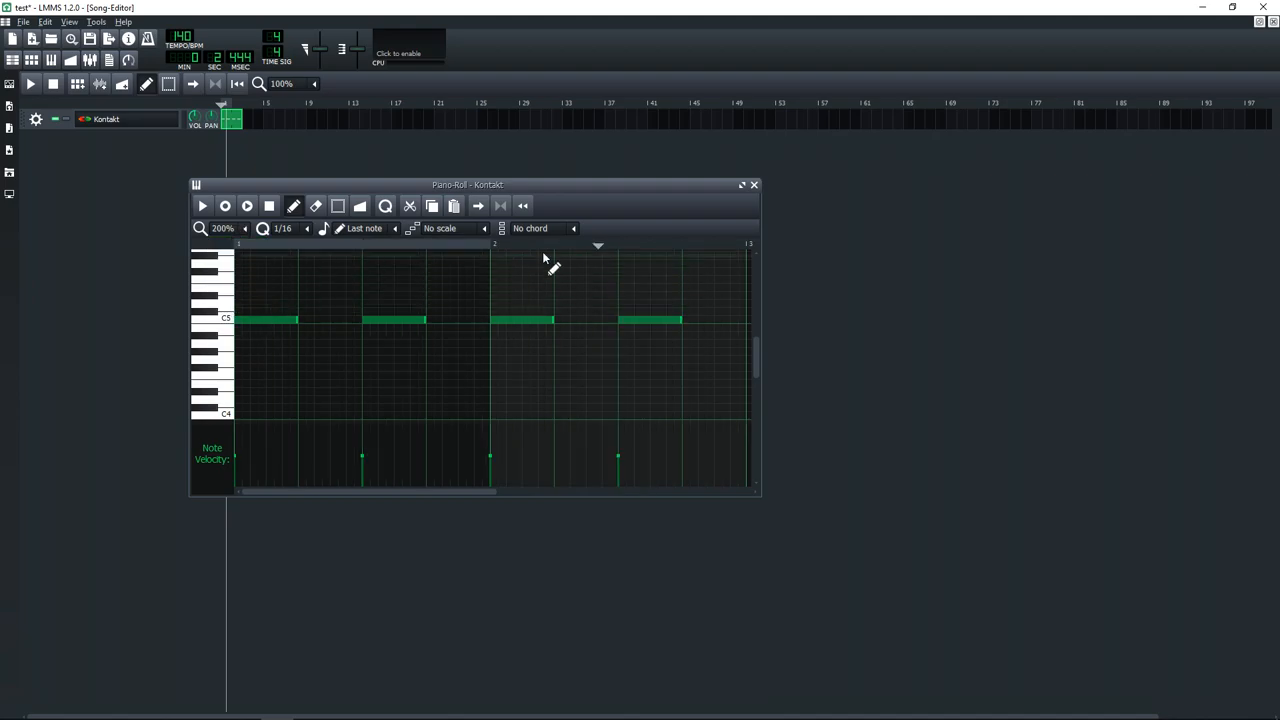
pyautogui.click(742, 184)
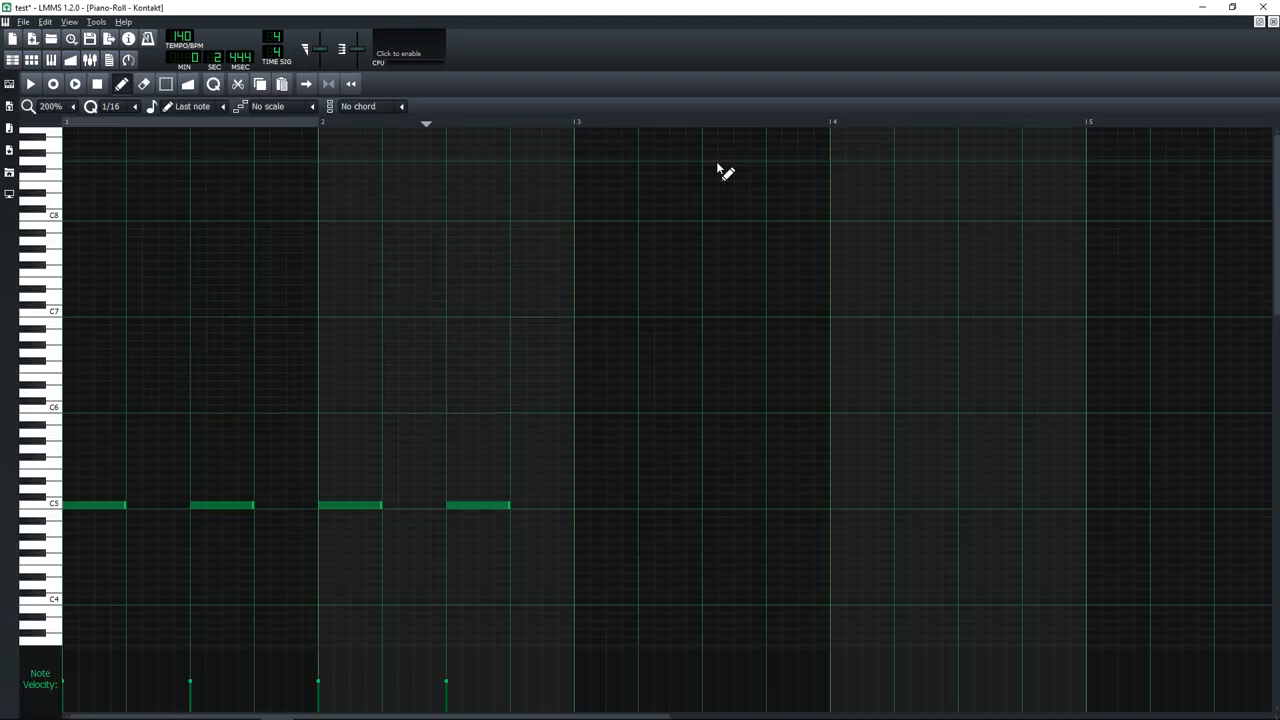
pyautogui.click(285, 441)
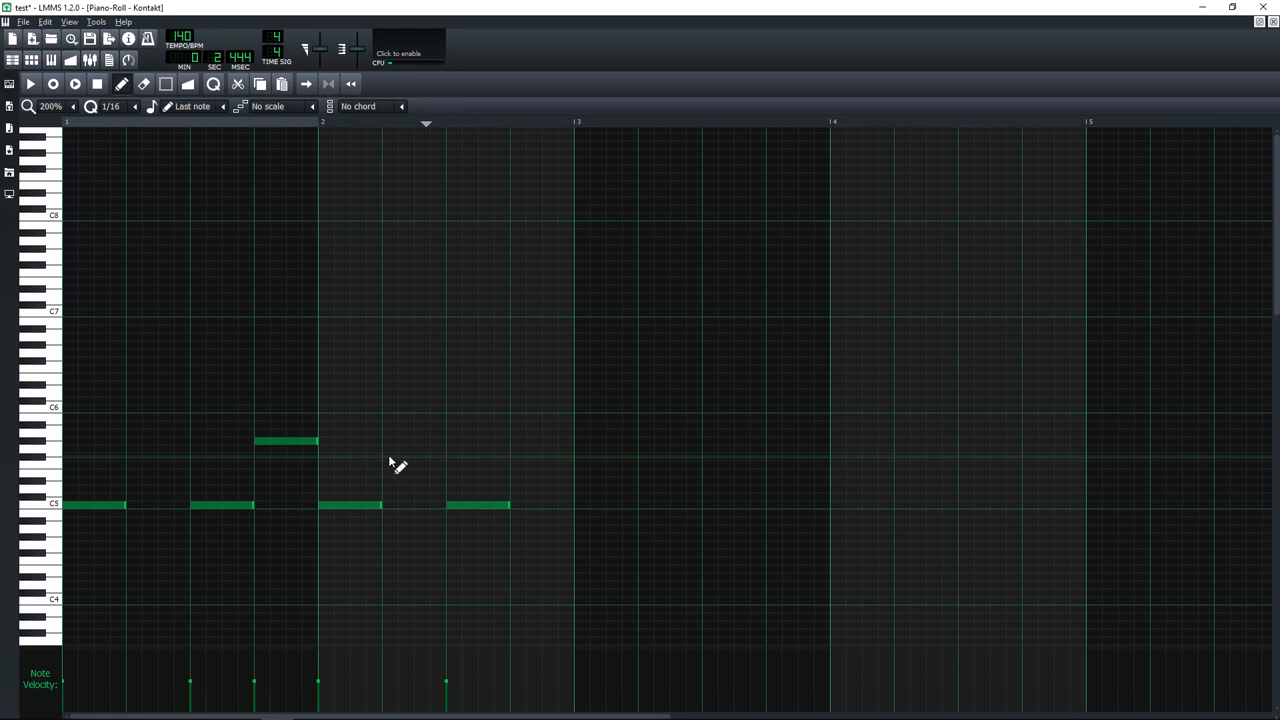
pyautogui.moveTo(382, 457); pyautogui.dragTo(590, 457)
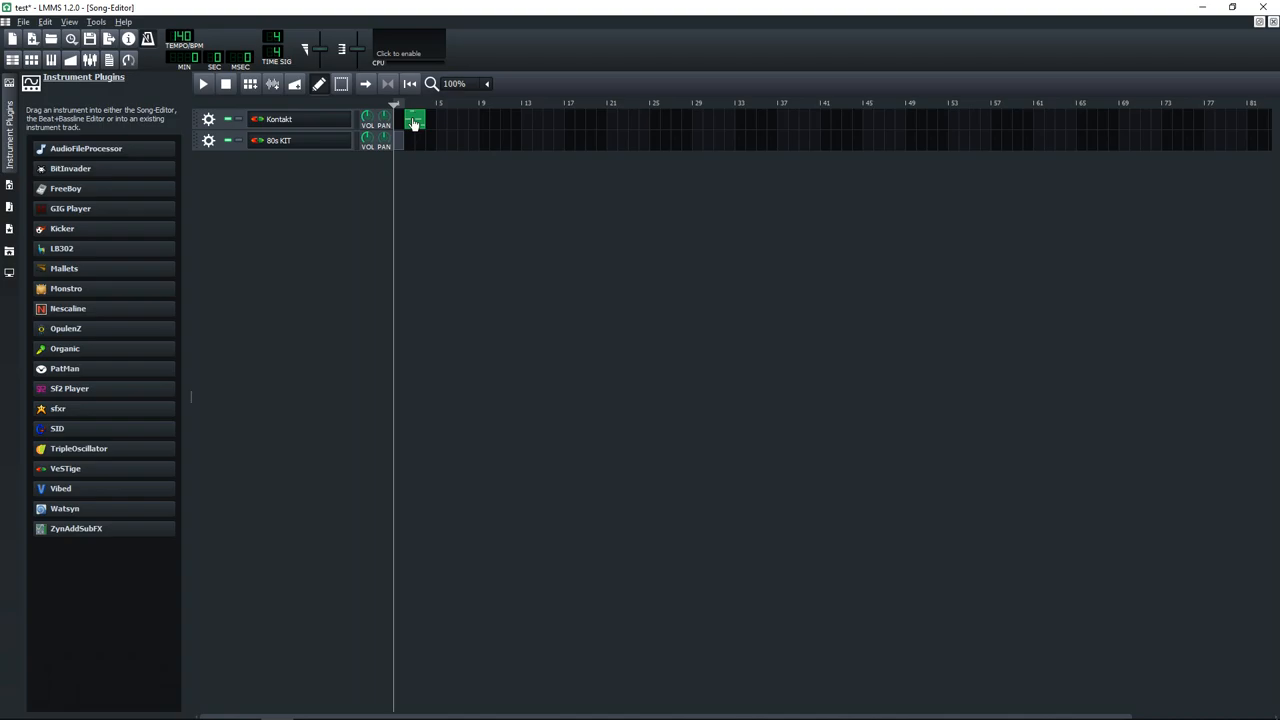
# Step: Play the song and show the 80s KIT drum pattern in a maximized piano roll
pyautogui.click(455, 120)
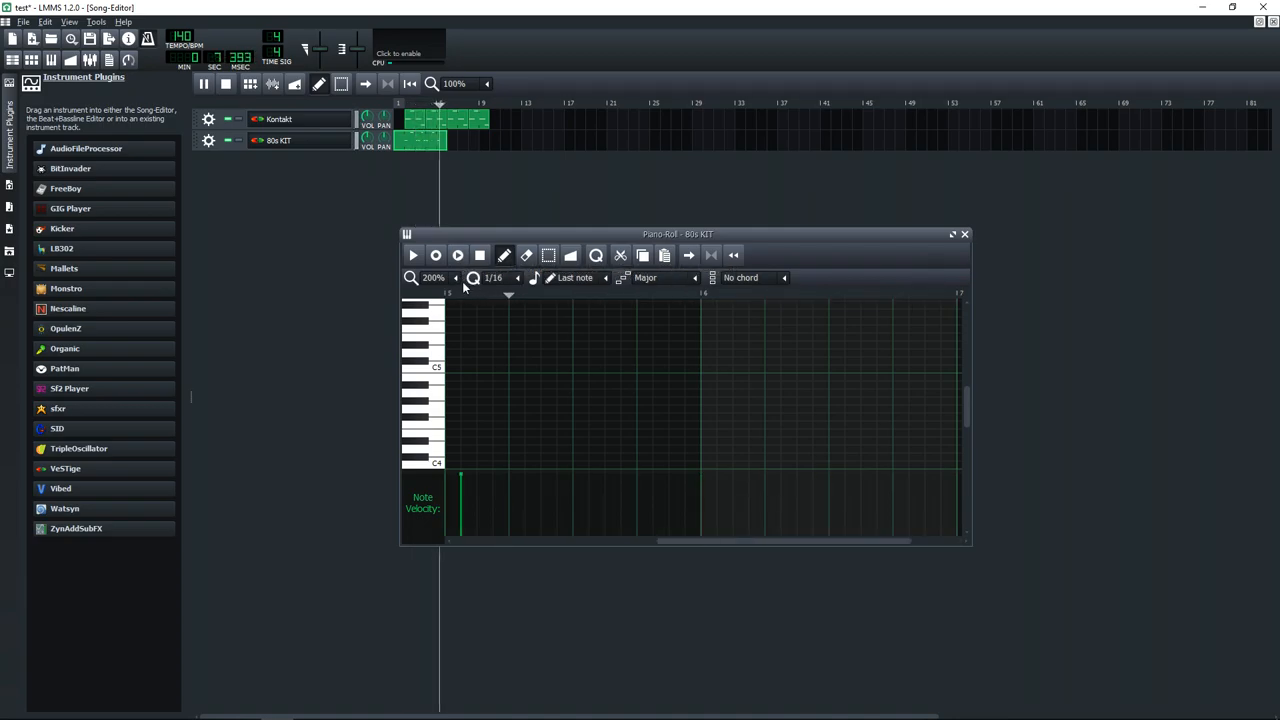
pyautogui.click(953, 234)
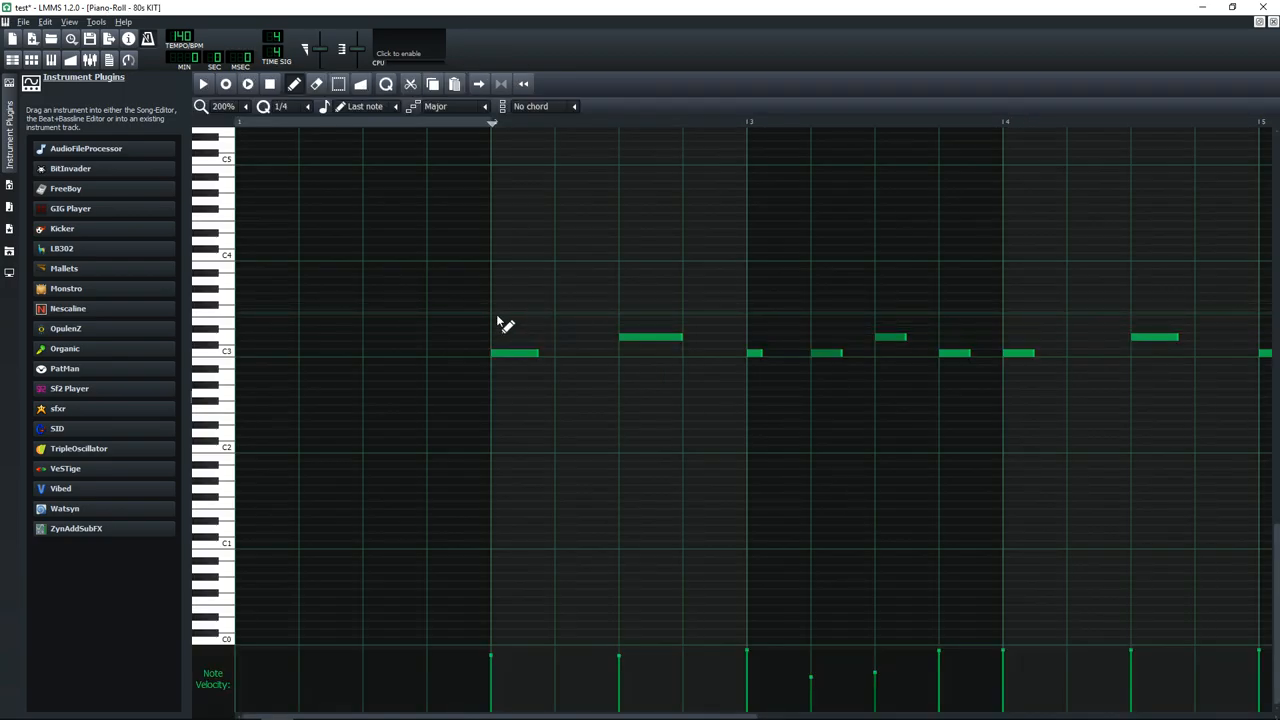
pyautogui.click(520, 306)
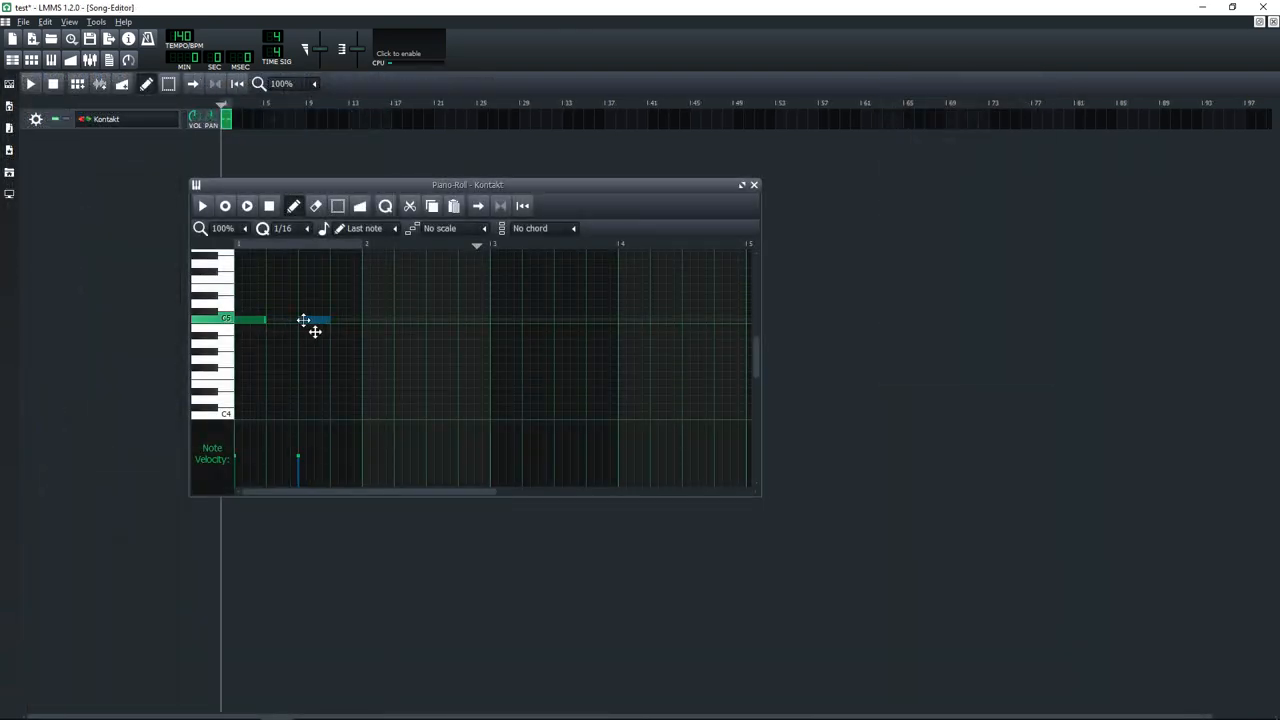
# Step: Complete four evenly spaced C5 Kontakt notes at 200% zoom, then add an 80s KIT note
pyautogui.click(375, 320)
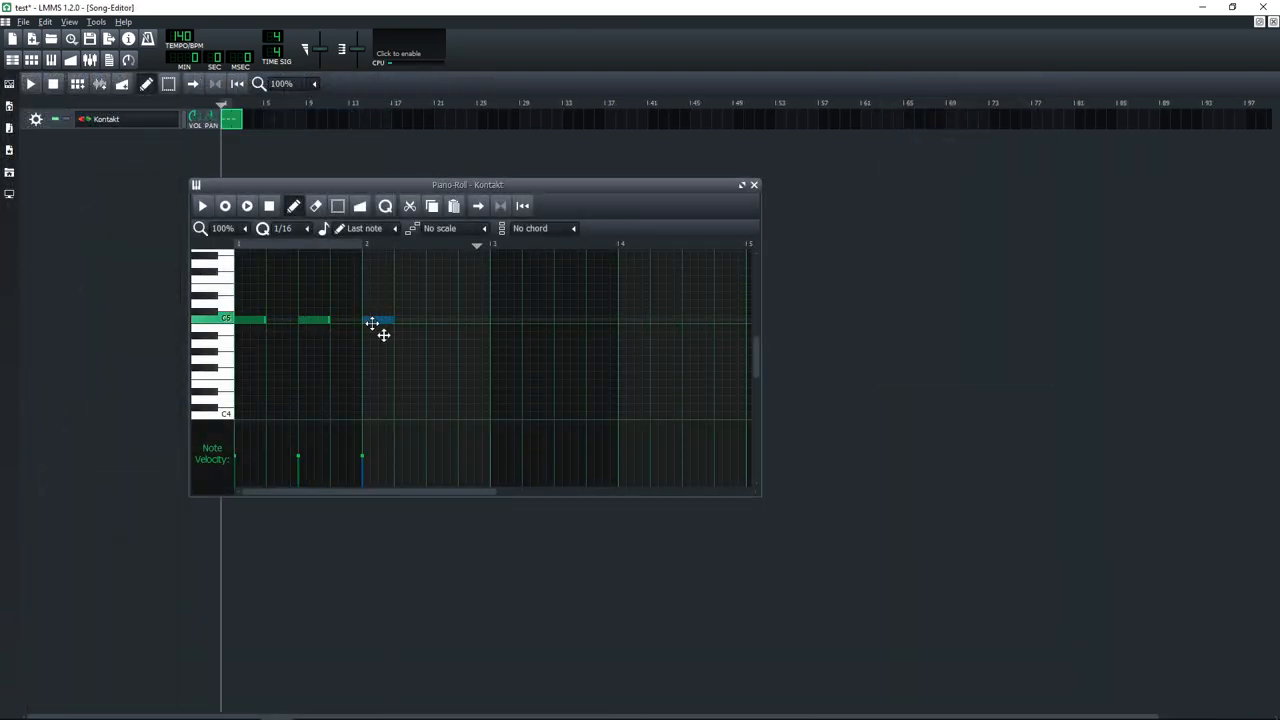
pyautogui.click(415, 320)
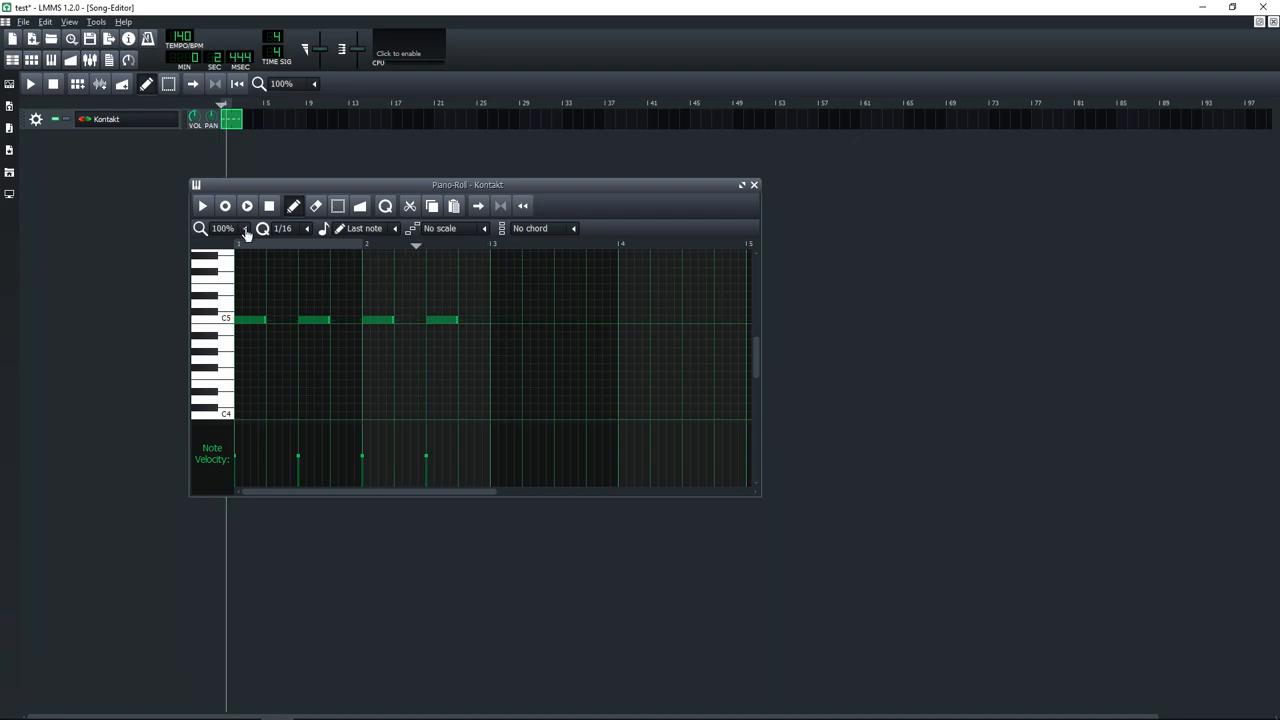
pyautogui.click(264, 228)
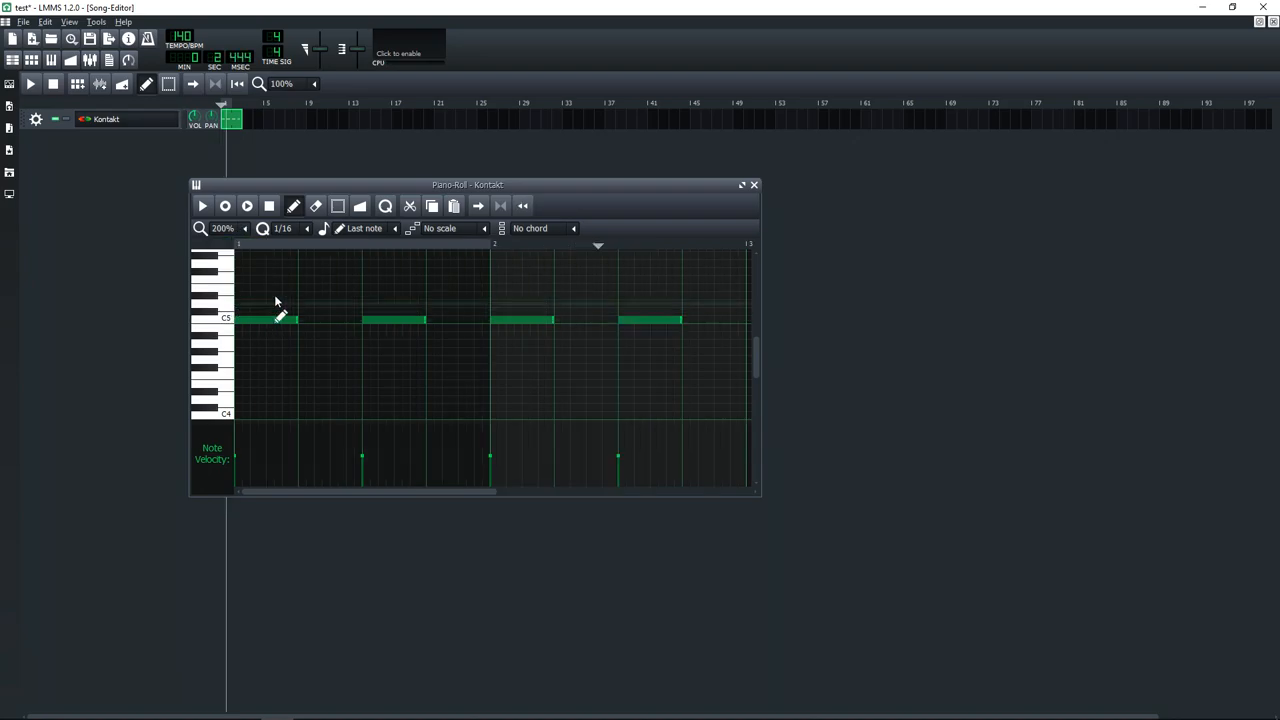
pyautogui.moveTo(467, 184); pyautogui.dragTo(450, 161)
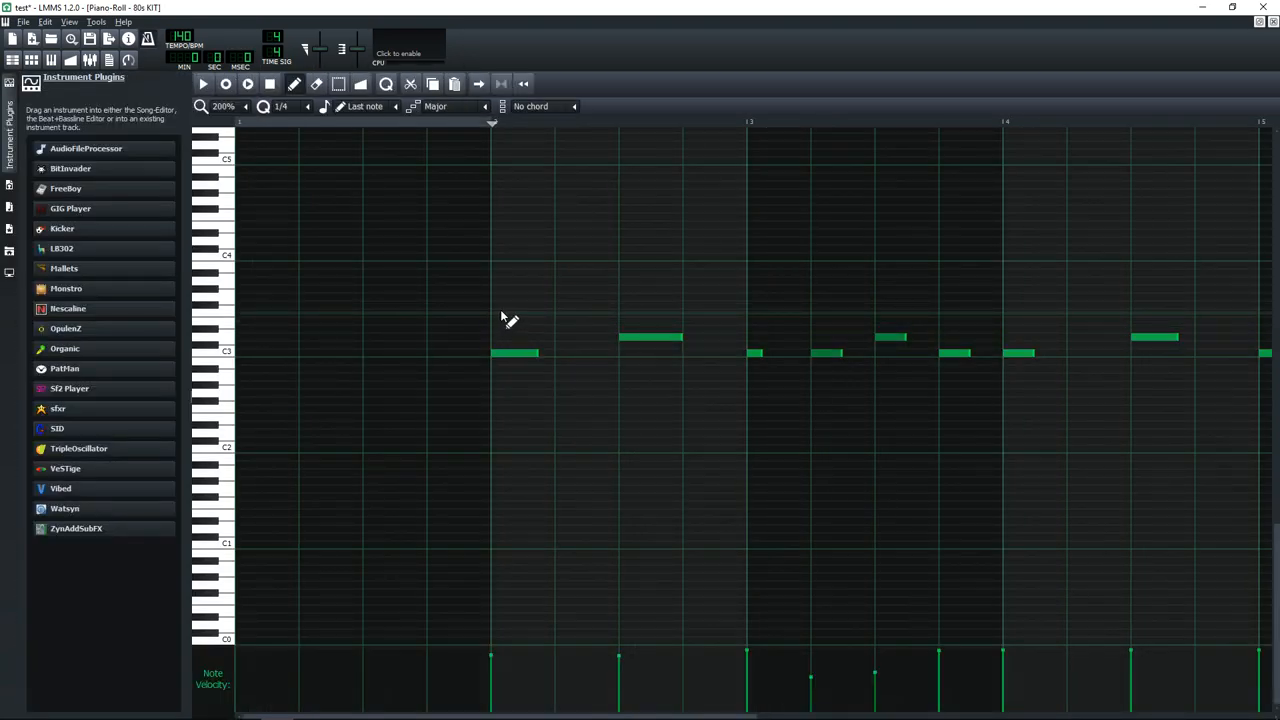
pyautogui.click(523, 314)
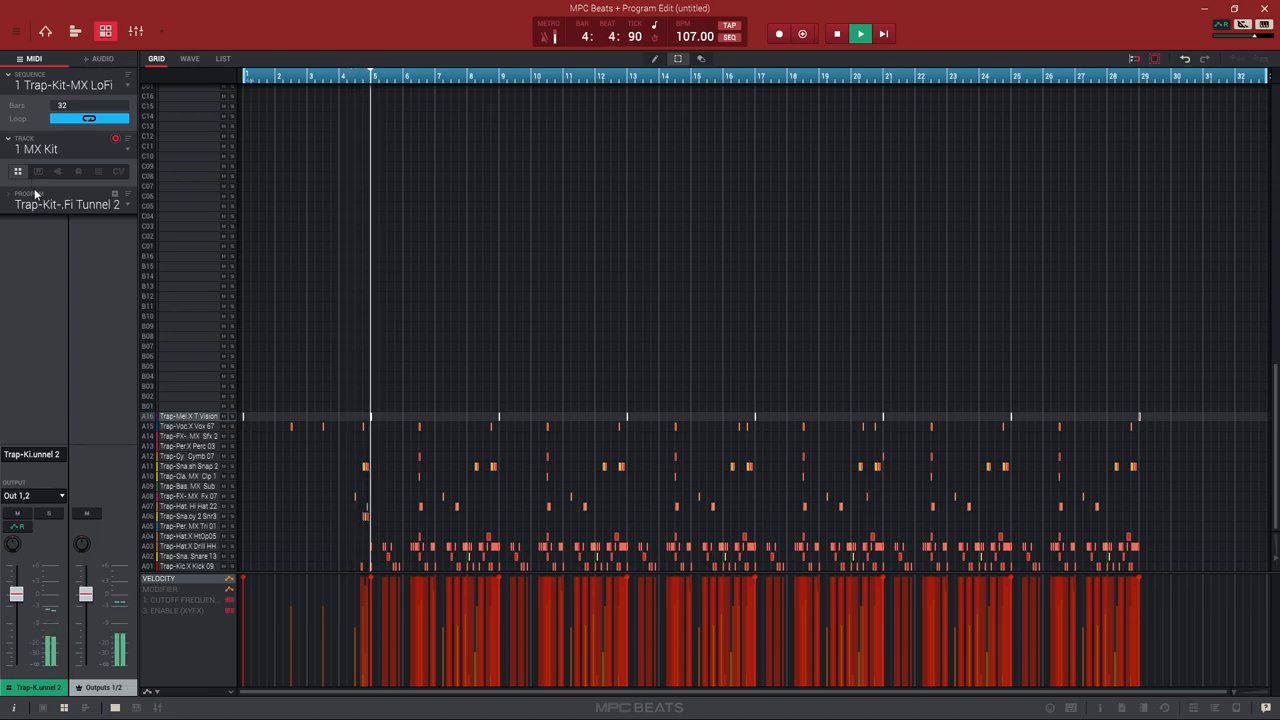
# Step: Switch to track 4, Shorty Syn, showing its TubeSynth melody, pads and project samples
pyautogui.click(76, 31)
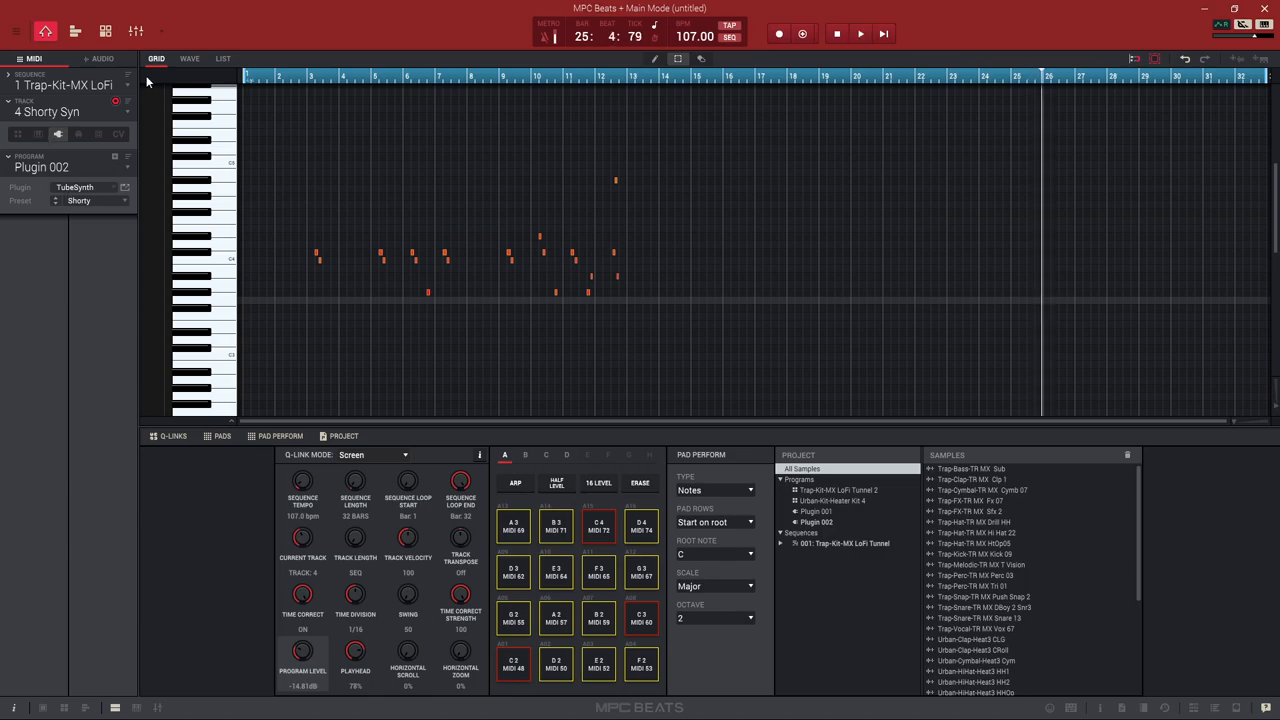
pyautogui.moveTo(105, 31)
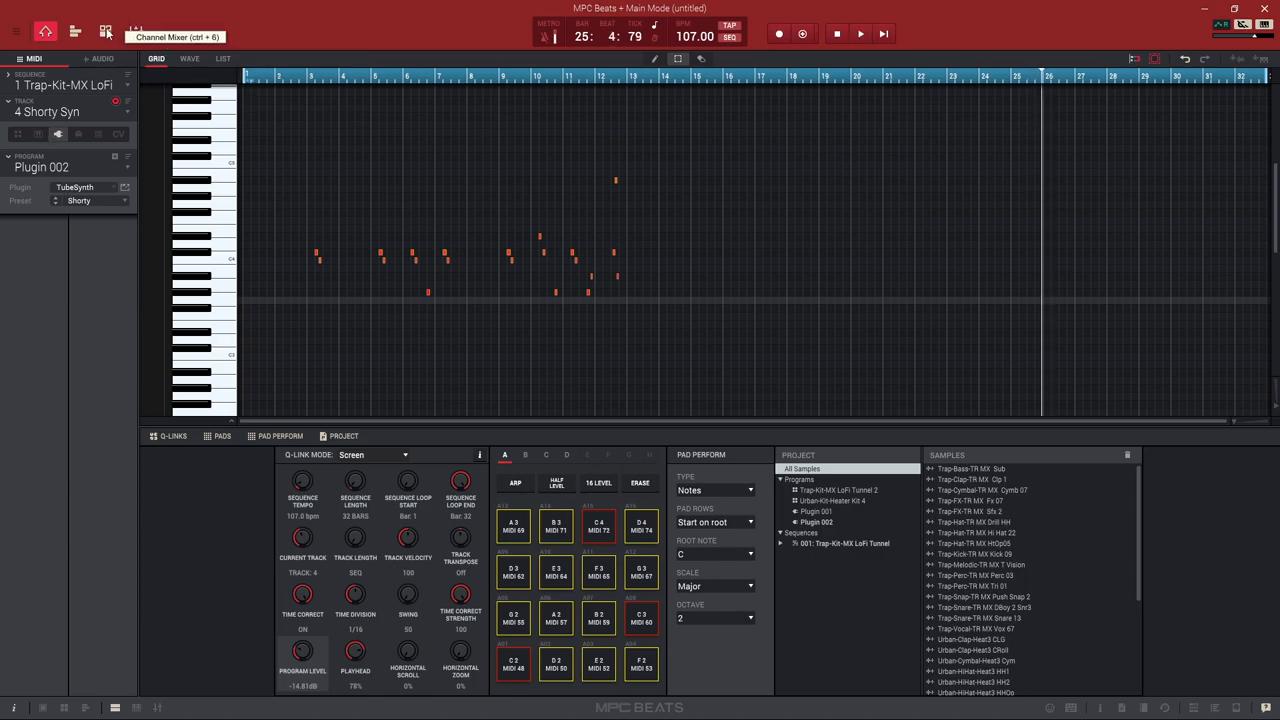
# Step: View the four-track overview and TubeSynth editor, then open the channel mixer
pyautogui.click(76, 31)
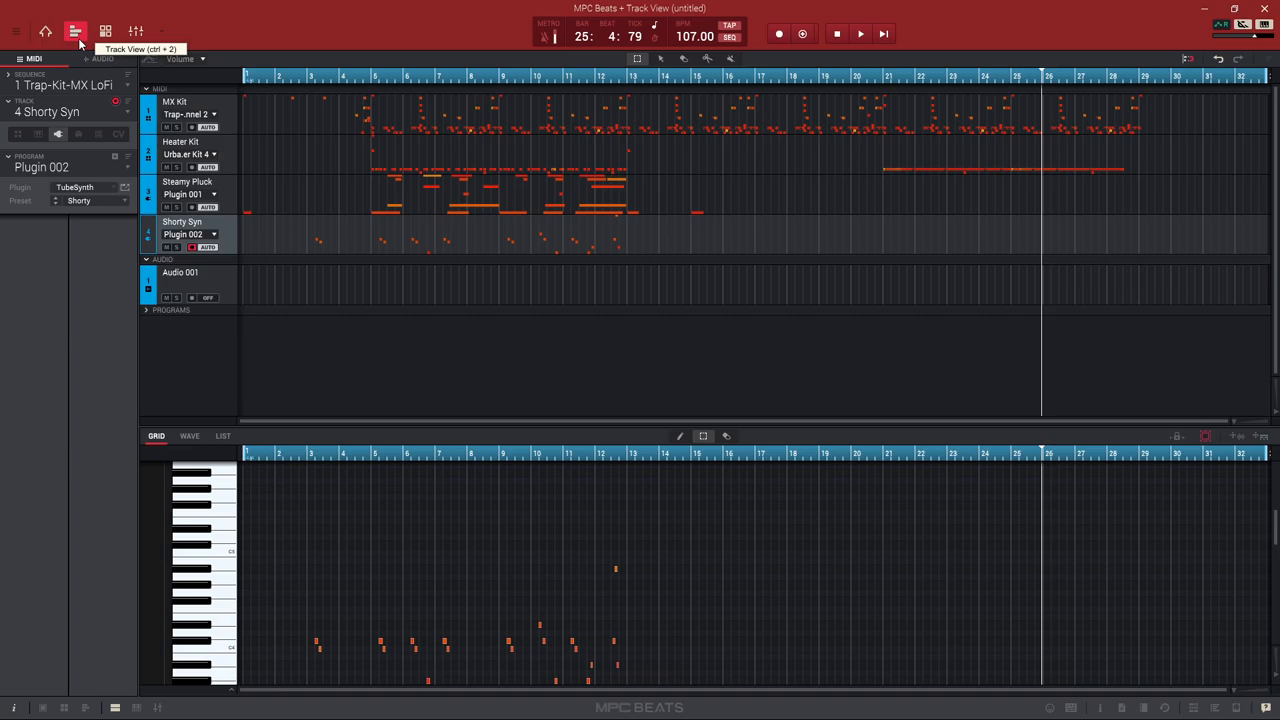
pyautogui.click(105, 31)
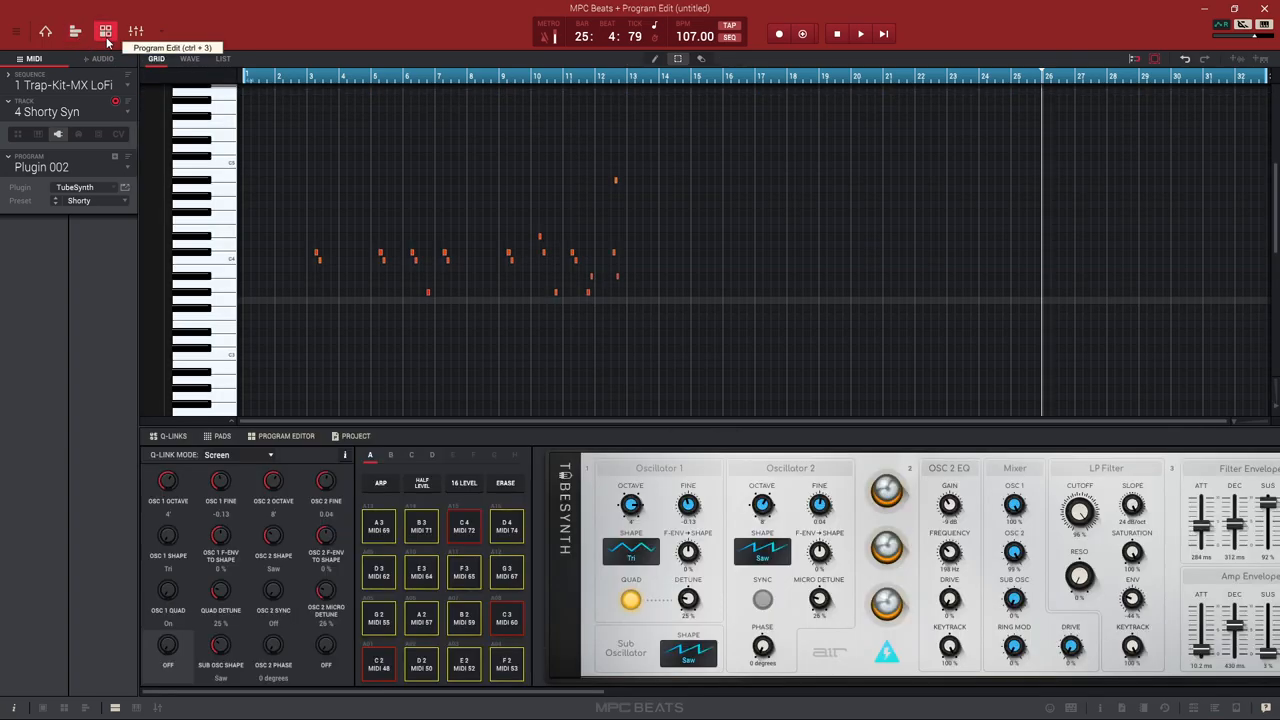
pyautogui.click(75, 31)
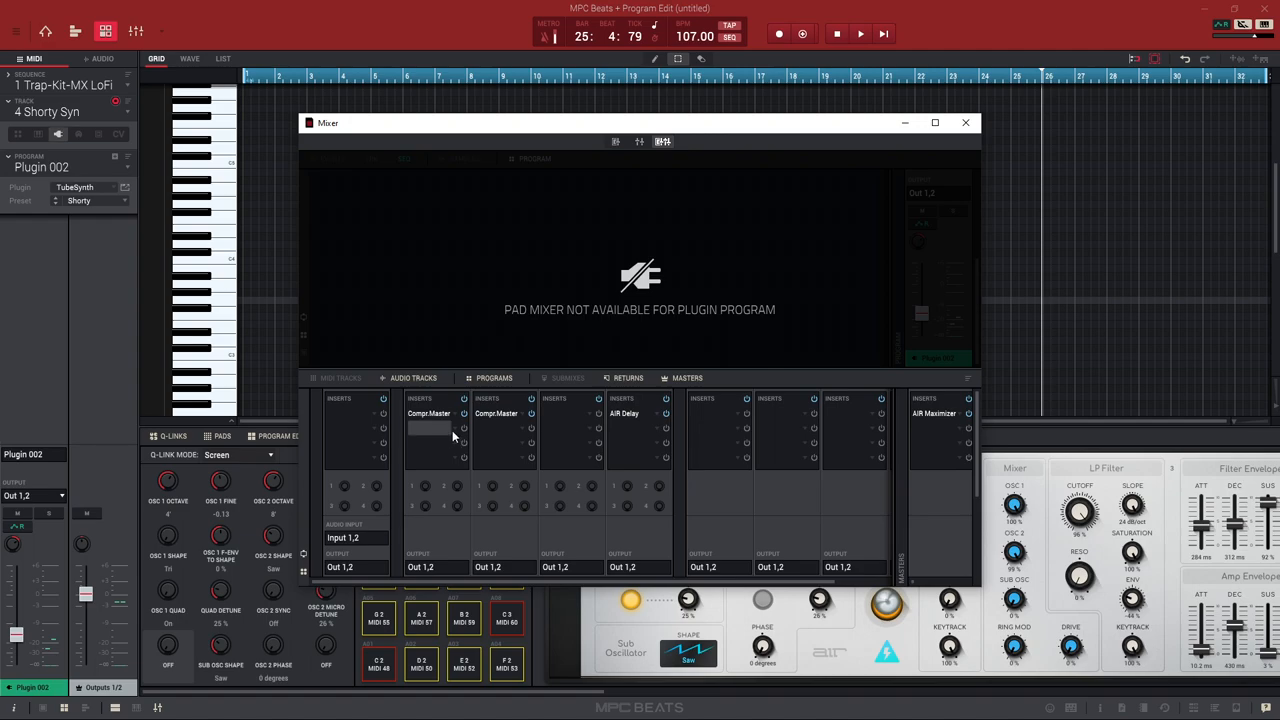
# Step: Insert Mother Ducker Input after the compressor on the audio track and close the mixer
pyautogui.click(428, 428)
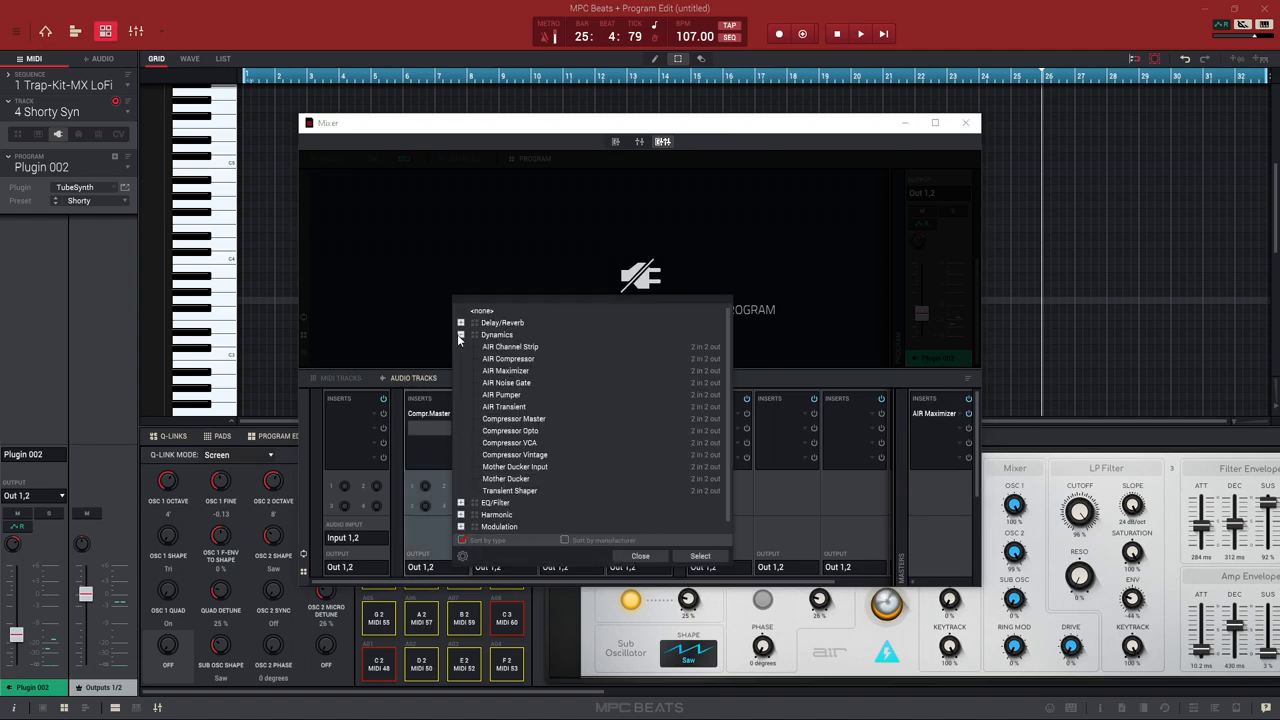
pyautogui.moveTo(547, 467)
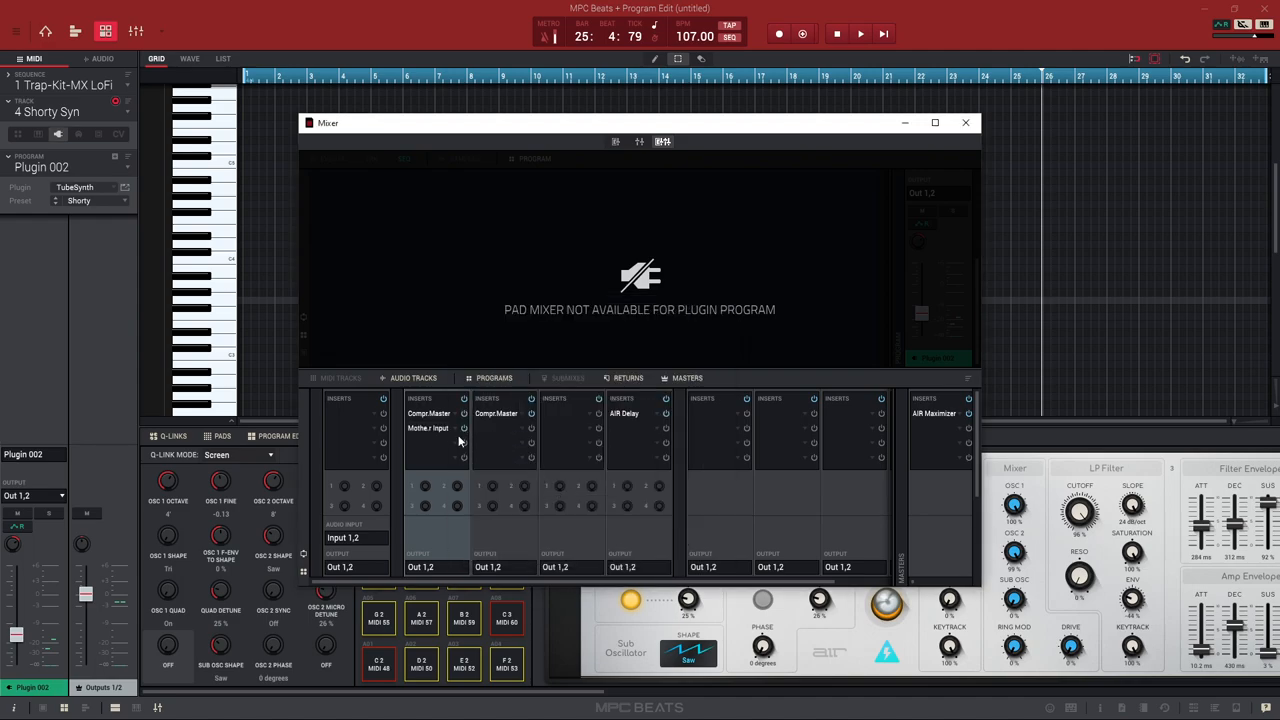
pyautogui.click(428, 428)
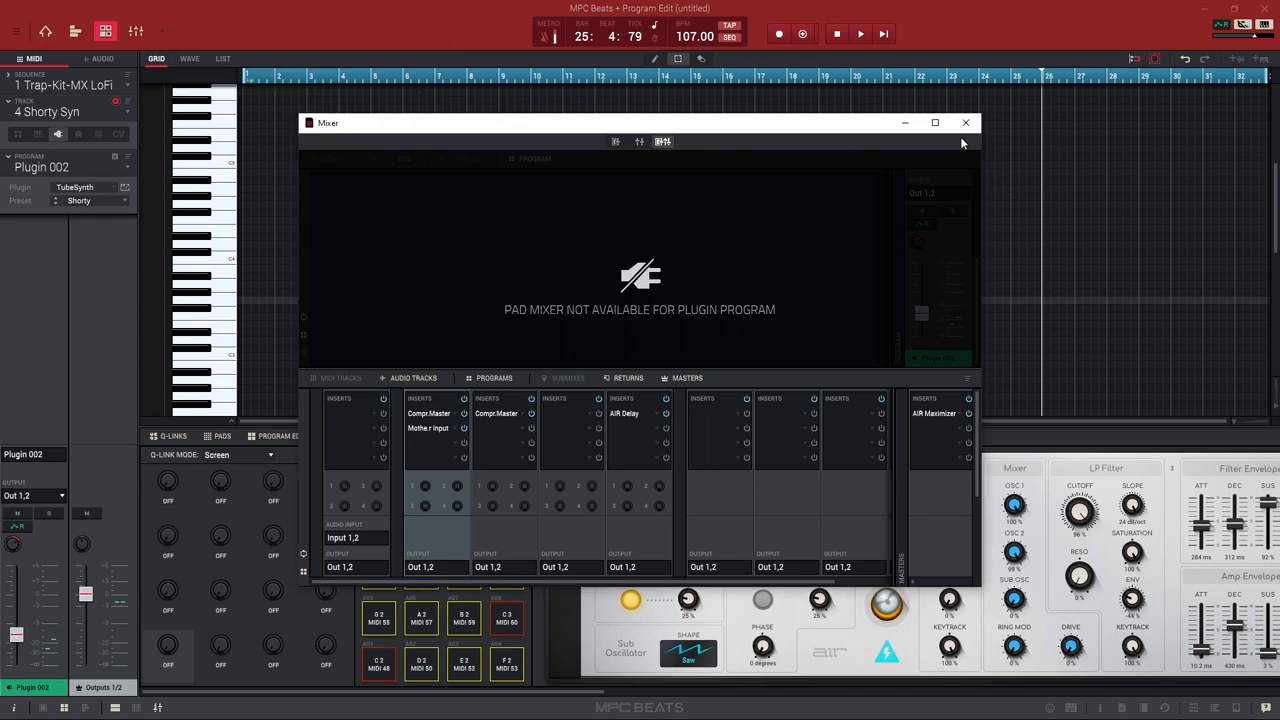
pyautogui.click(965, 122)
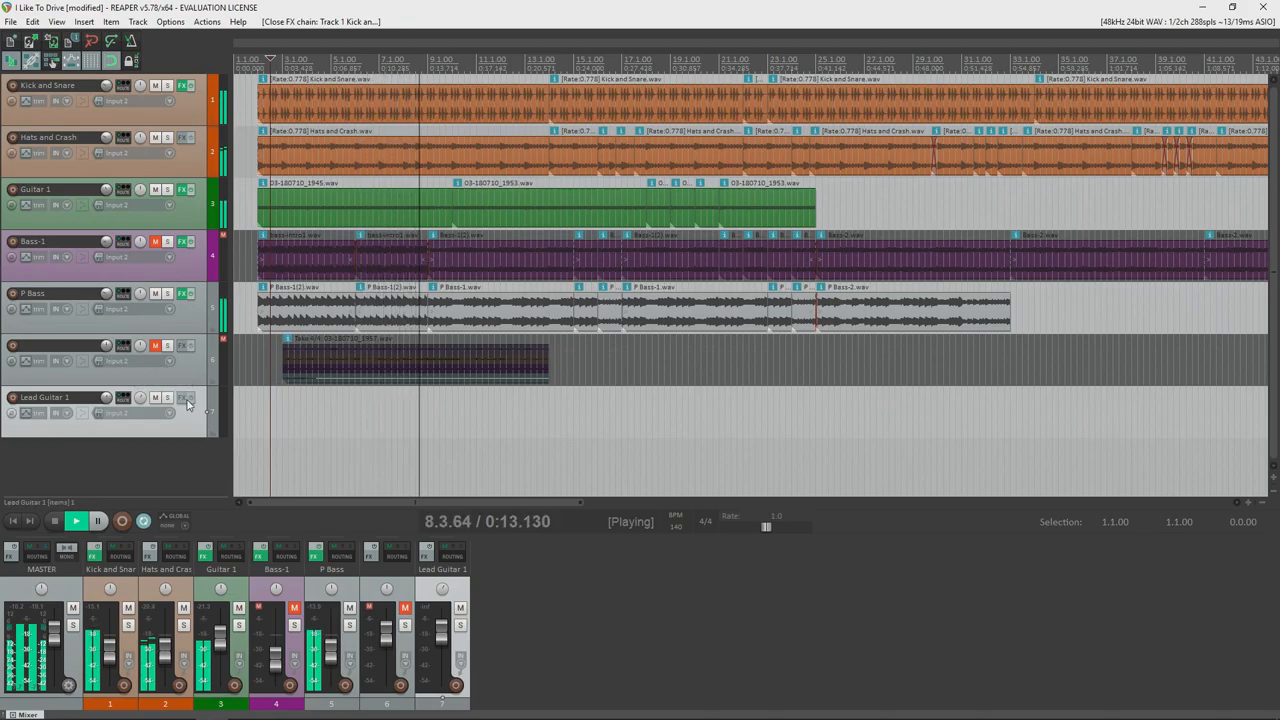
# Step: Bring up Lead Guitar 1's empty FX chain with the Add FX plugin browser
pyautogui.click(185, 397)
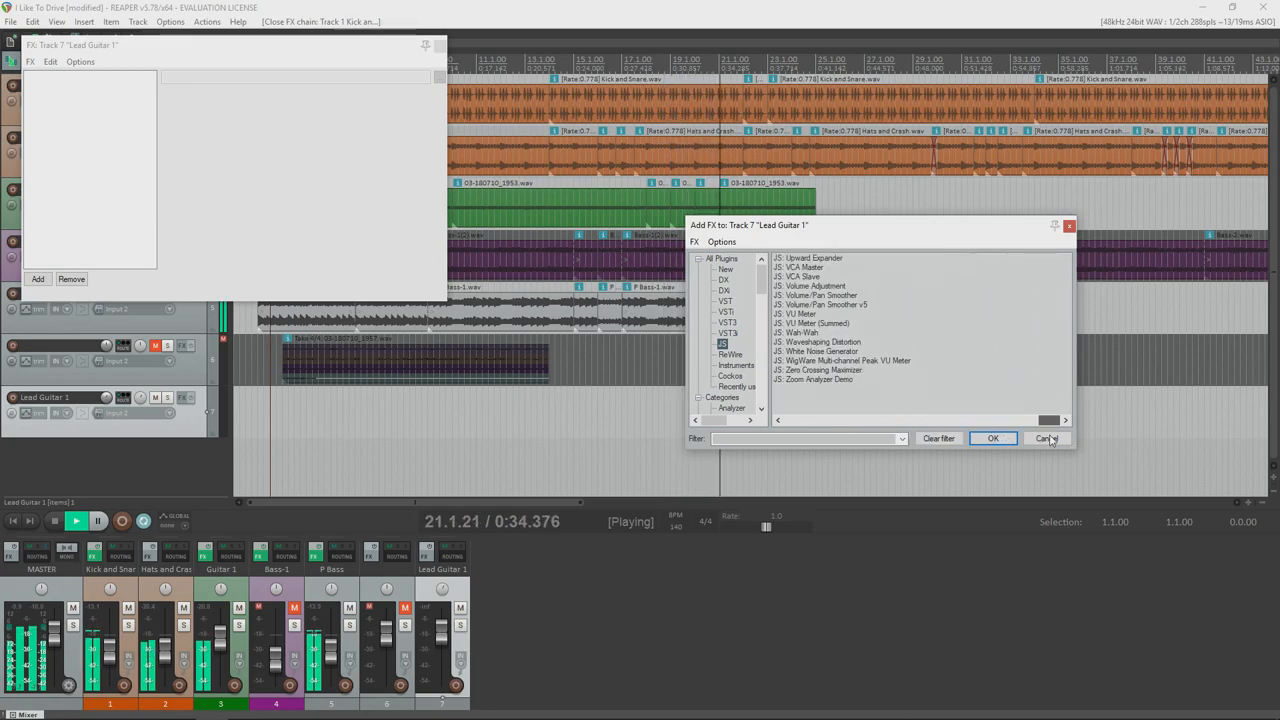
# Step: Add JS: 3x3 EQ to Lead Guitar 1 and enlarge the Kick and Snare, Hats and Crash tracks
pyautogui.click(992, 438)
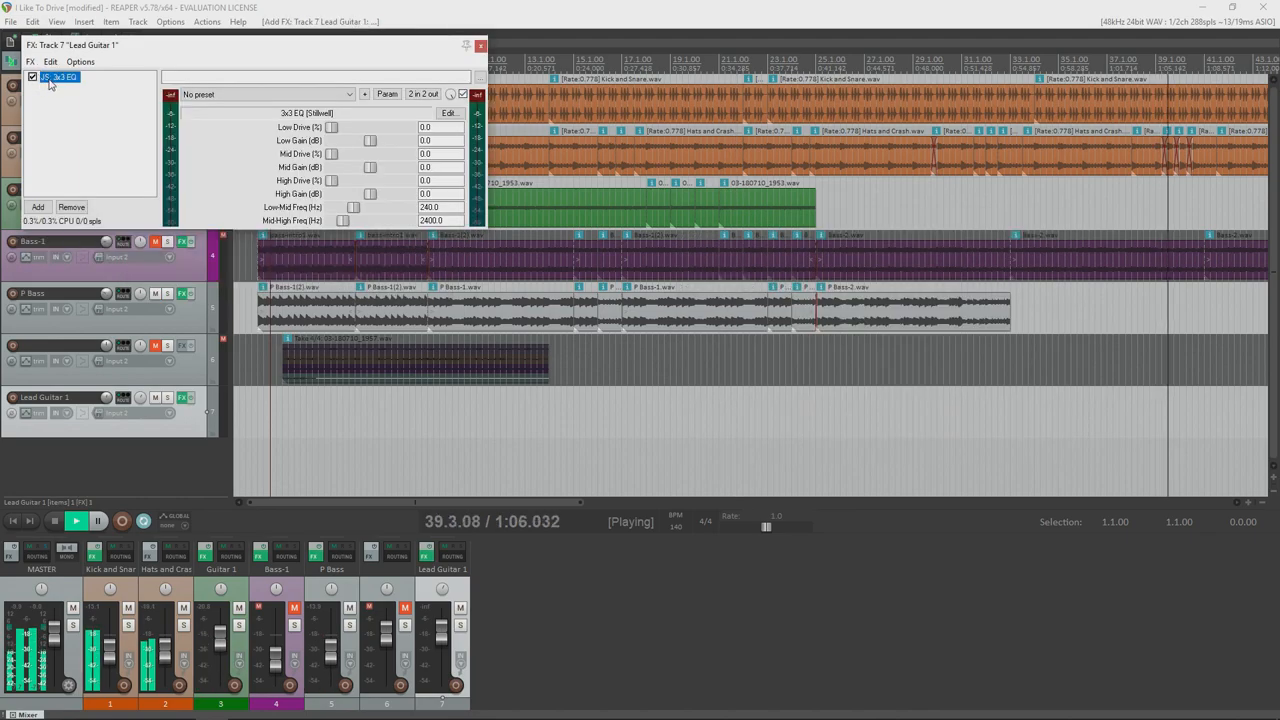
pyautogui.rightClick(60, 77)
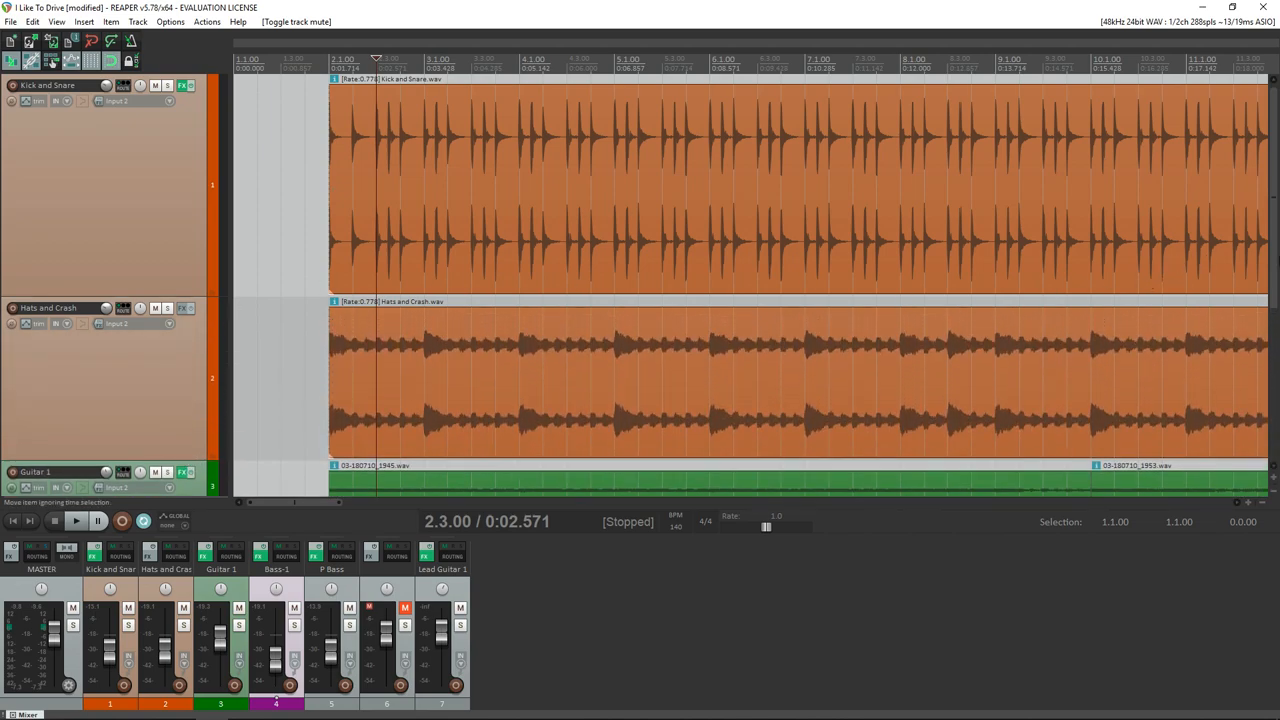
pyautogui.click(76, 521)
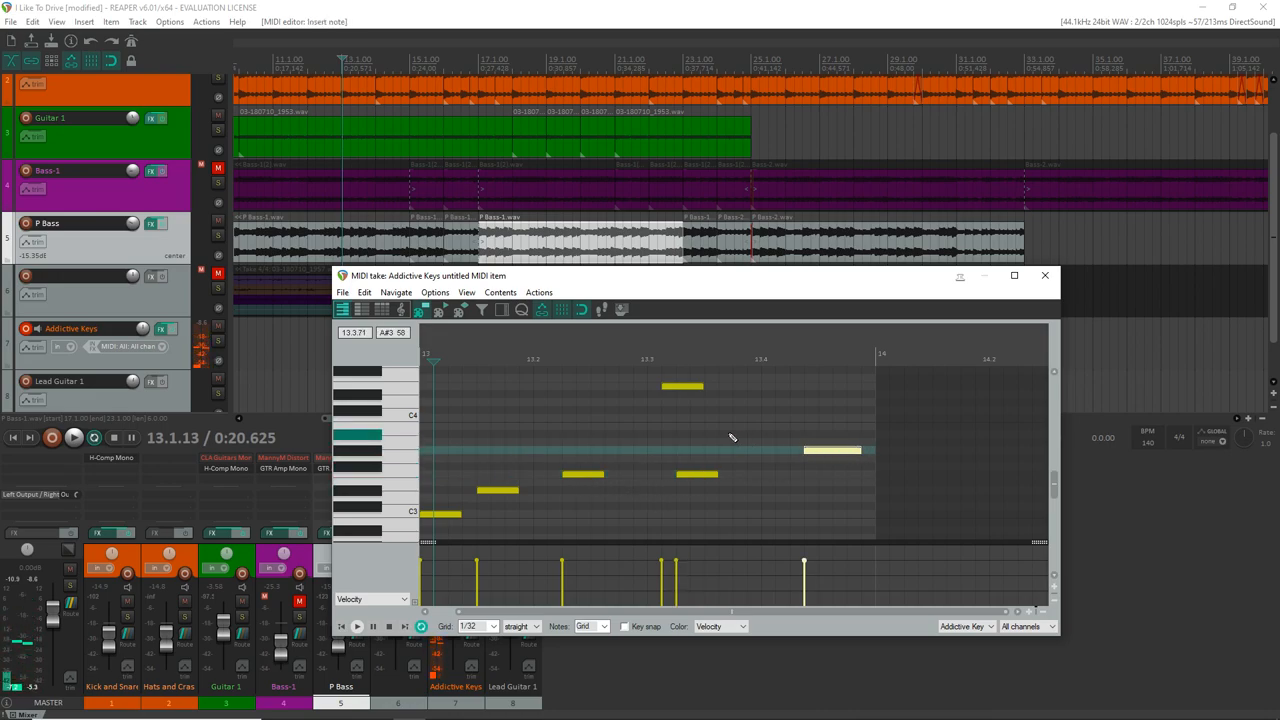
# Step: Adjust a note in the Addictive Keys melody and reopen the MIDI clip for editing
pyautogui.moveTo(690, 417); pyautogui.dragTo(805, 417)
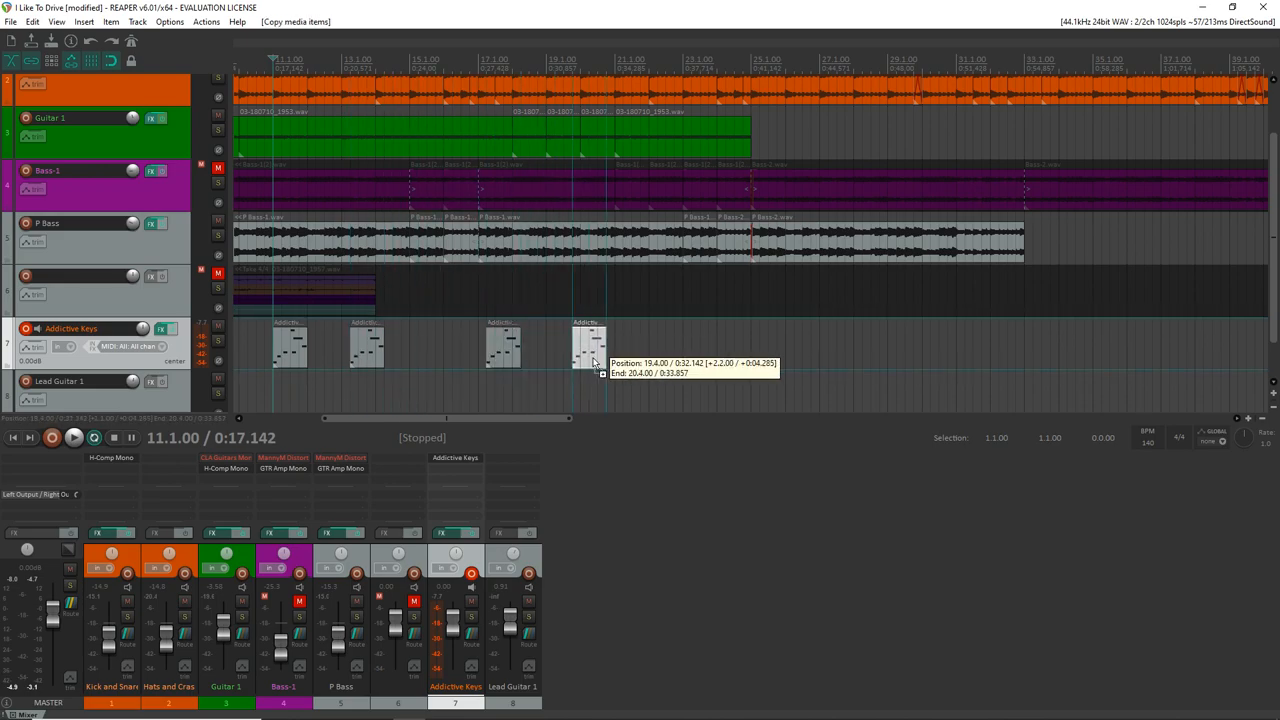
pyautogui.doubleClick(590, 345)
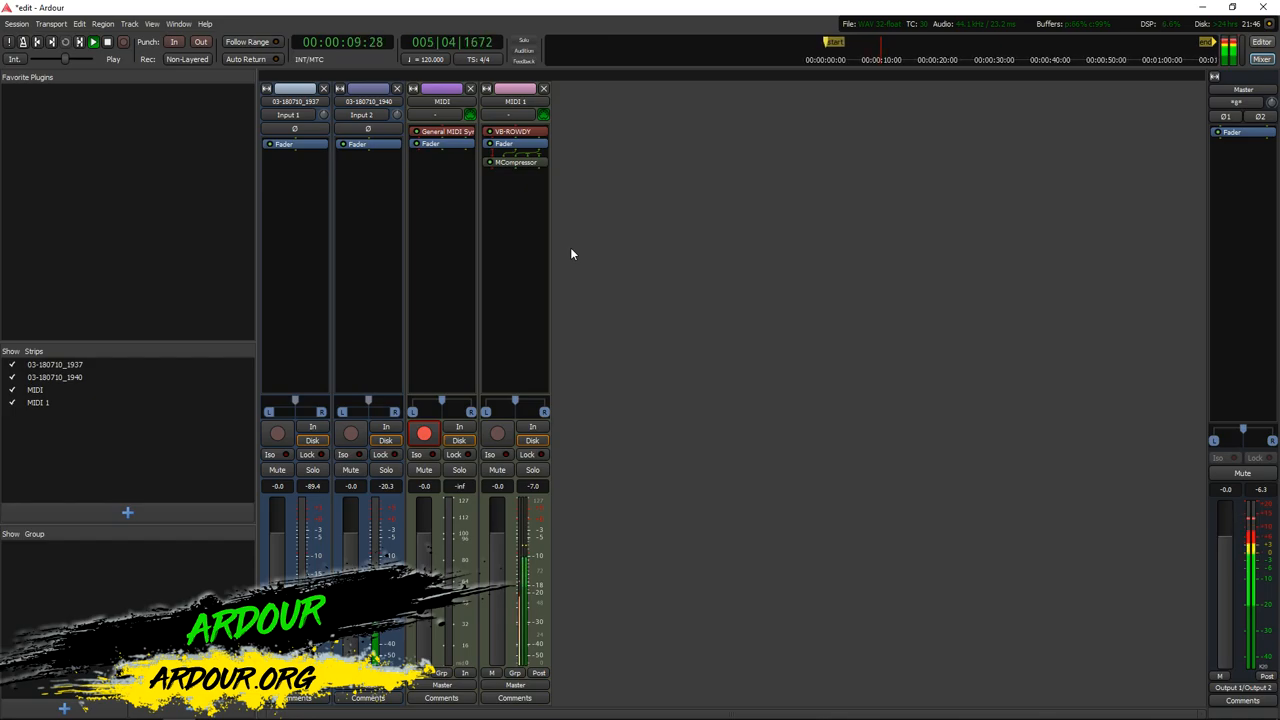
# Step: Add the Dyno-Mite dynamics plugin to the MIDI track from the Editor, then view the mixer strips
pyautogui.click(1262, 41)
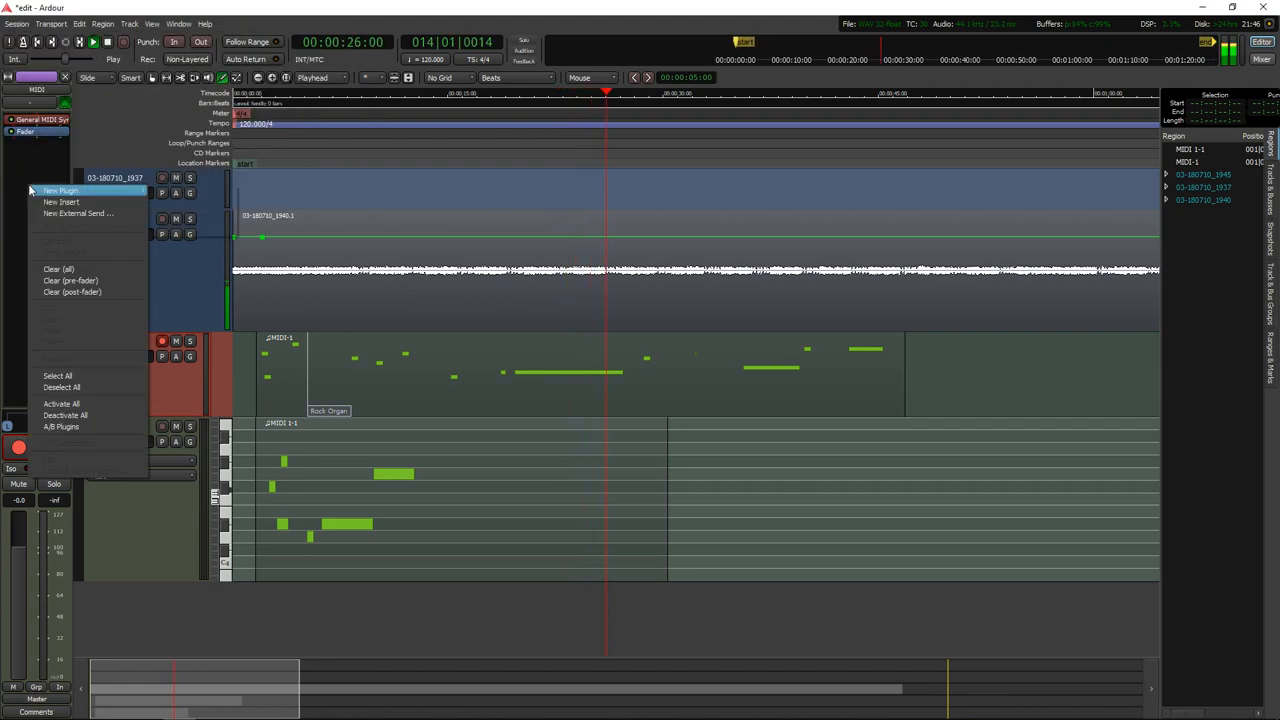
pyautogui.moveTo(60, 190)
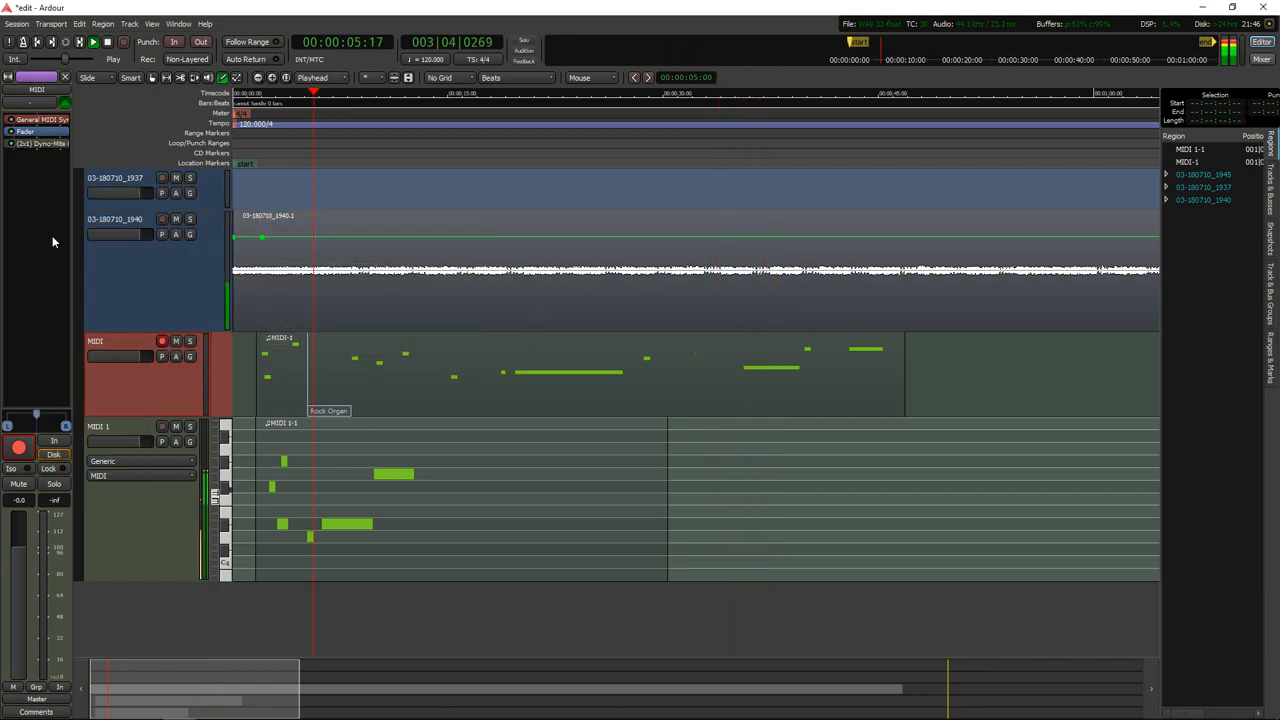
pyautogui.click(1261, 59)
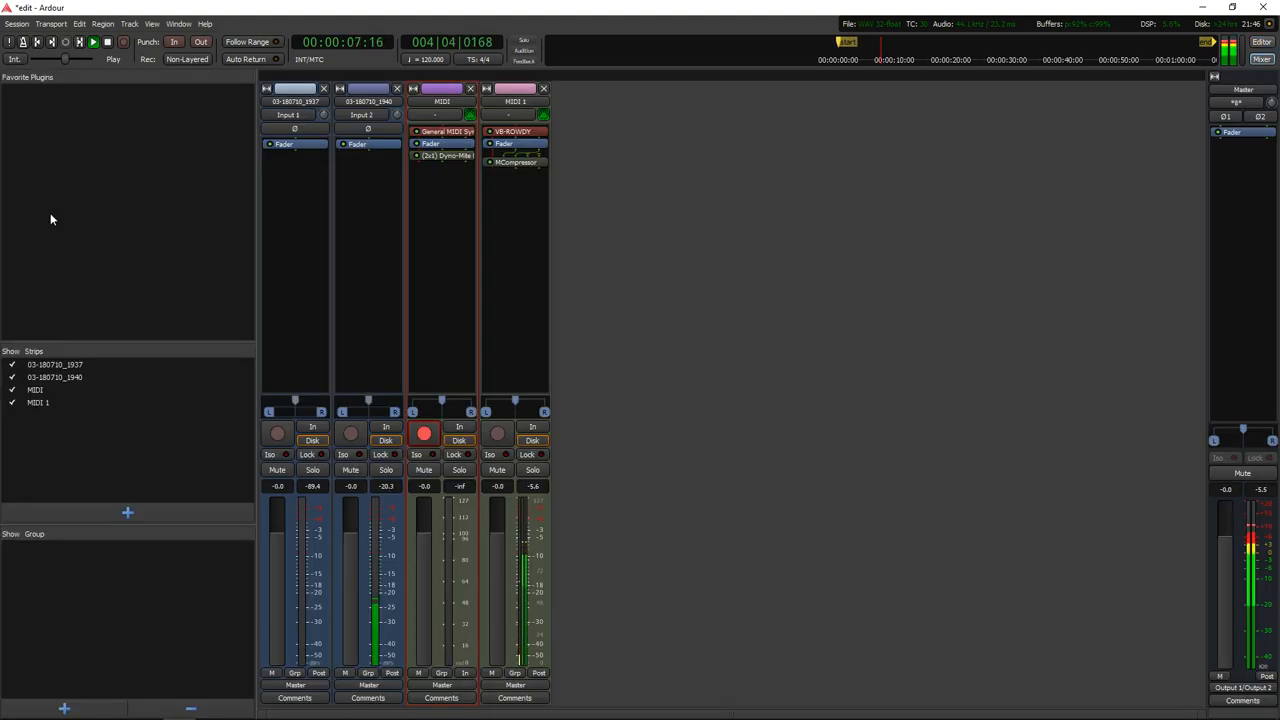